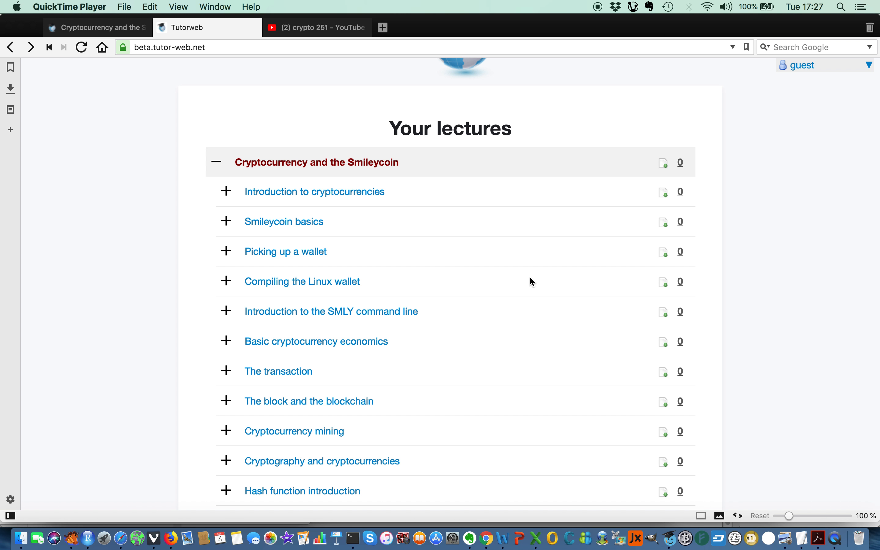
mouse_move(463, 321)
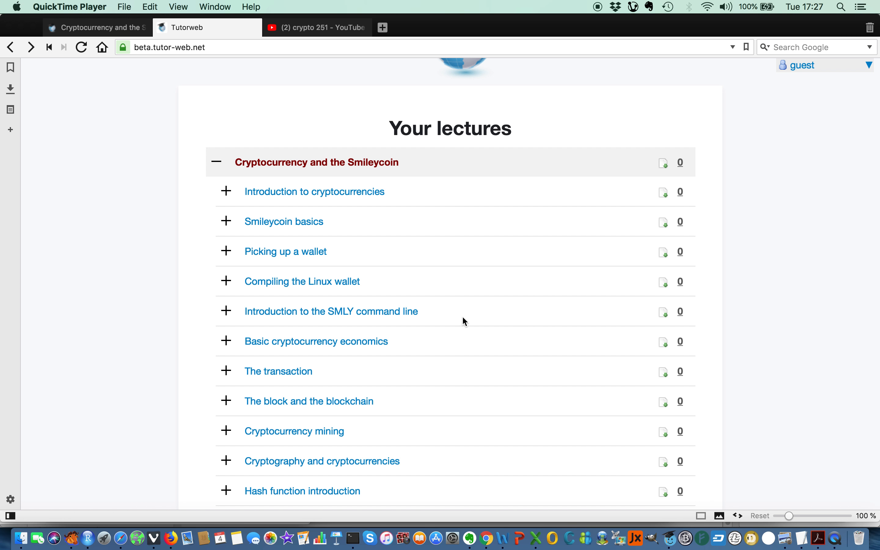
mouse_move(382, 280)
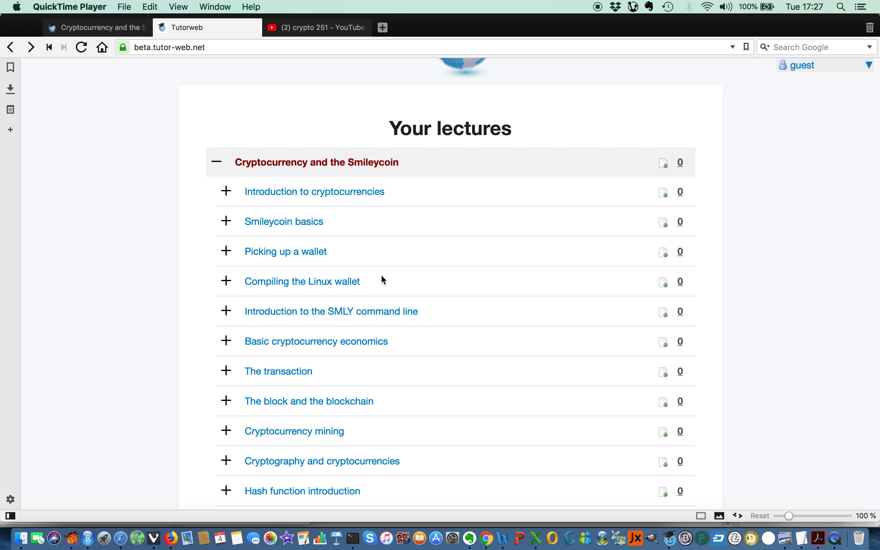
mouse_move(198, 63)
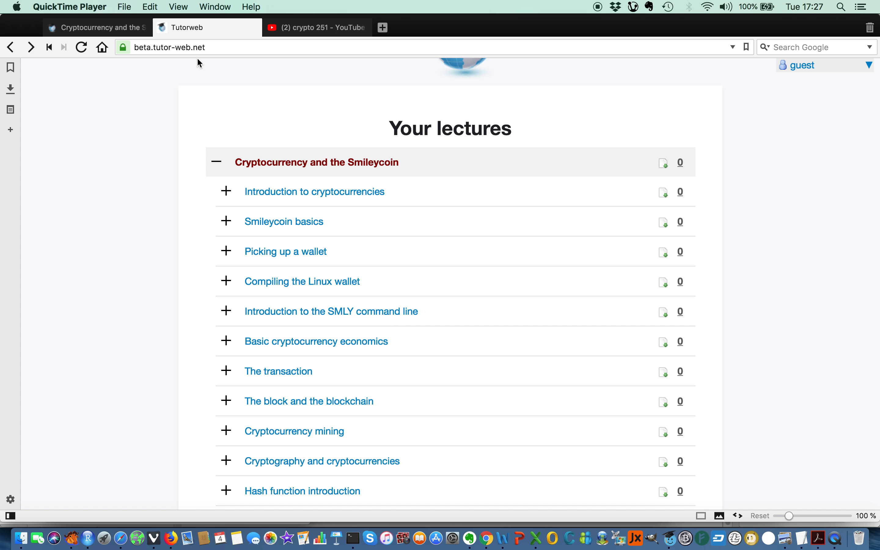
mouse_move(208, 56)
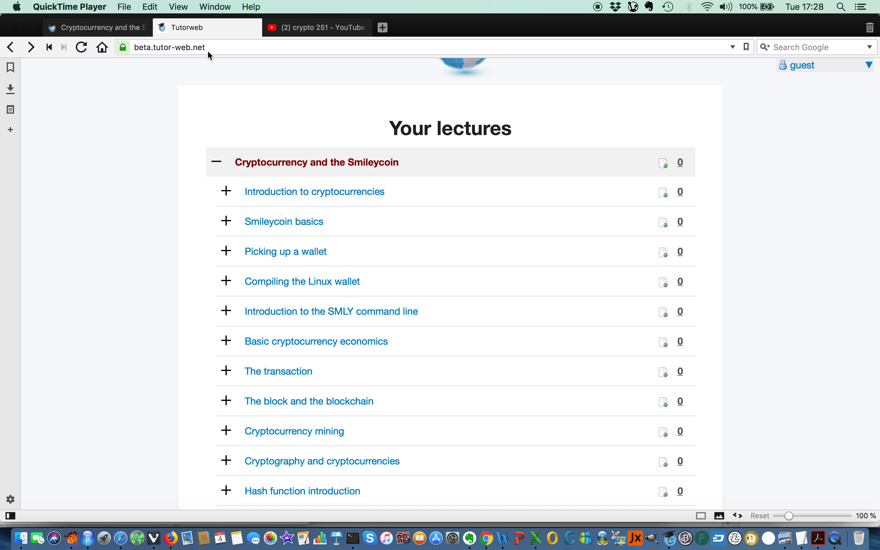
mouse_move(211, 68)
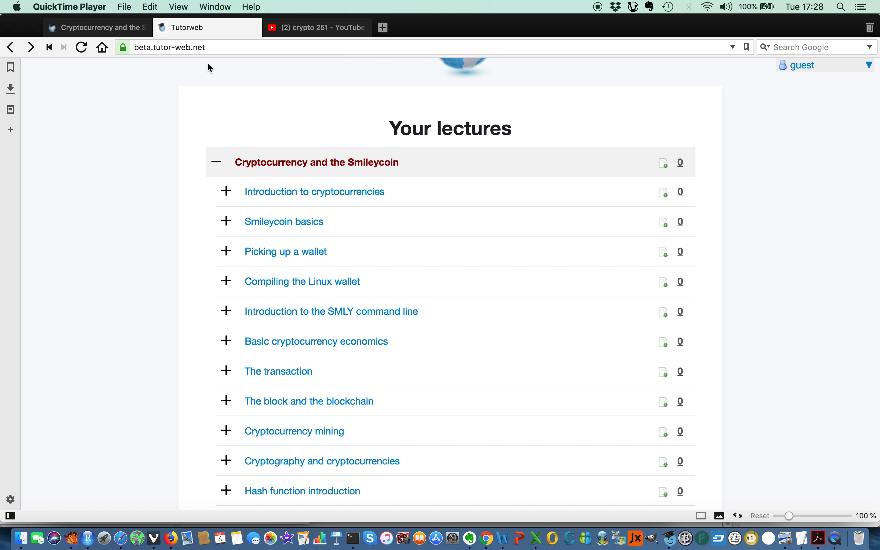
mouse_move(219, 86)
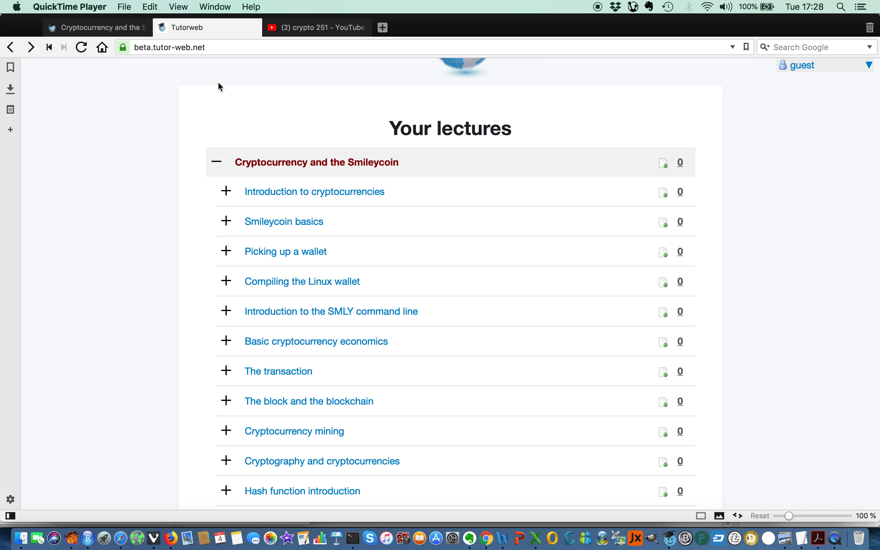
mouse_move(323, 330)
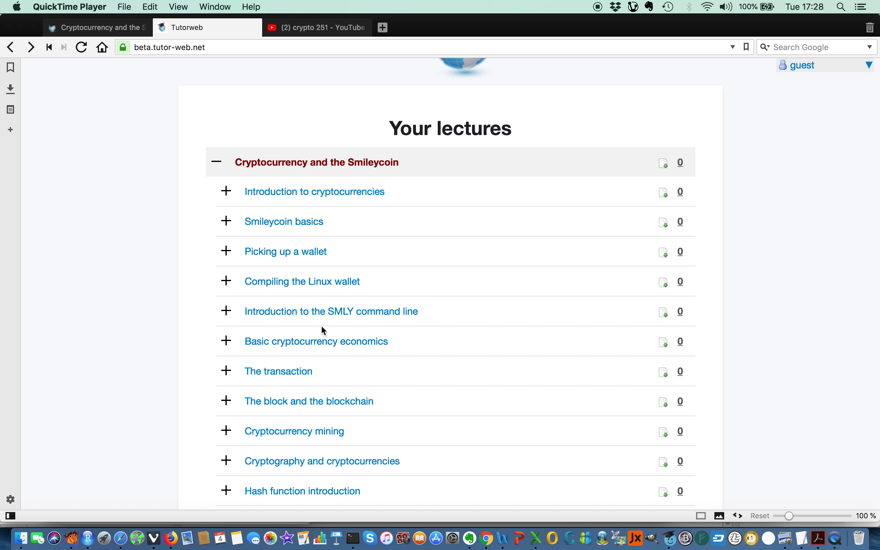
mouse_move(362, 315)
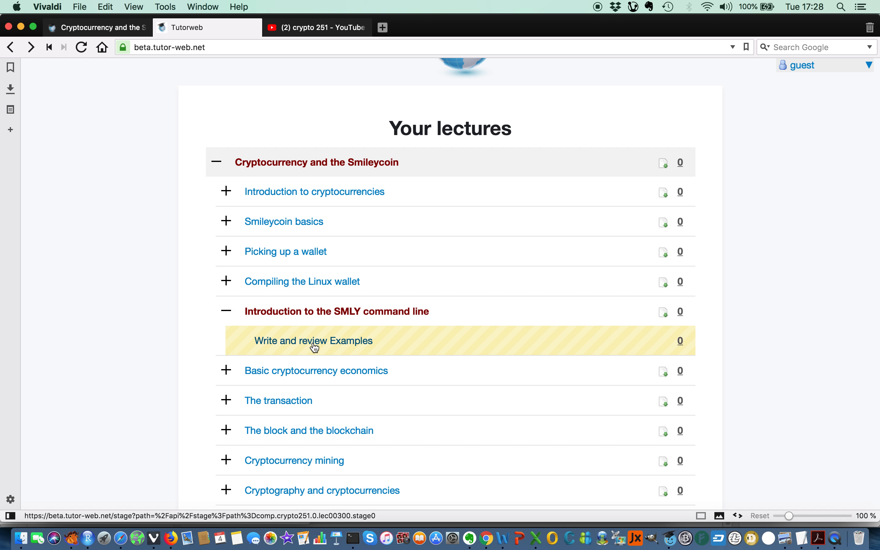
mouse_move(325, 343)
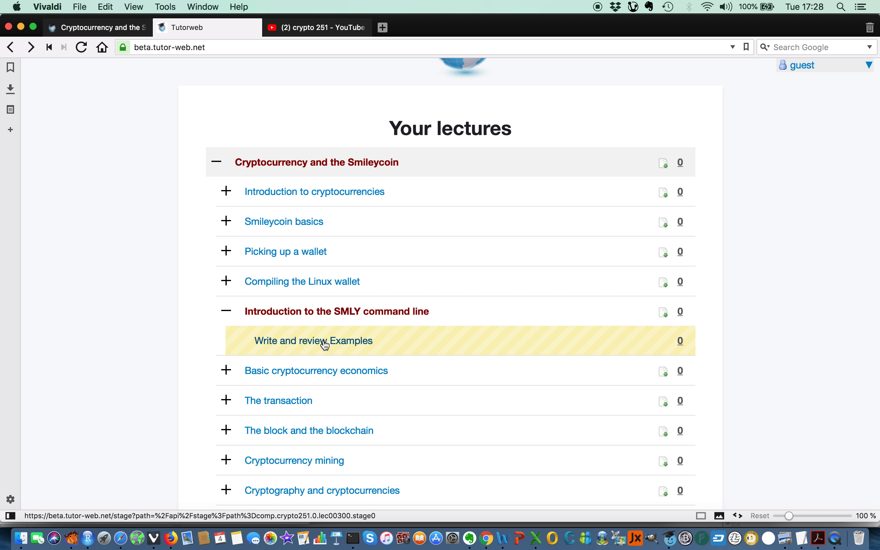
mouse_move(352, 346)
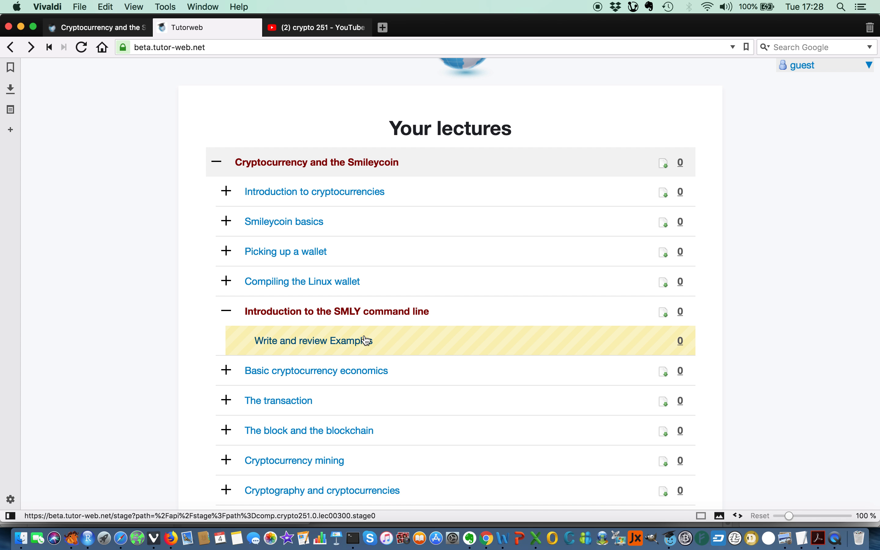
mouse_move(268, 347)
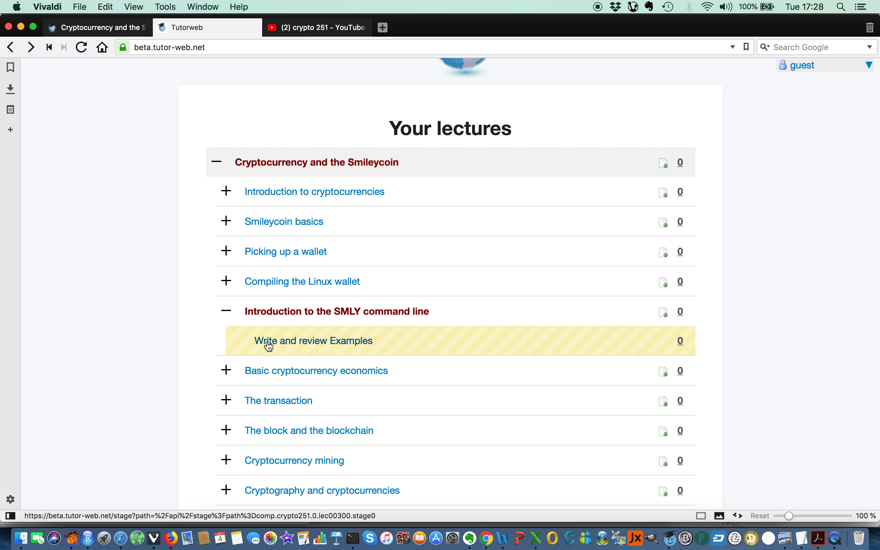
mouse_move(354, 346)
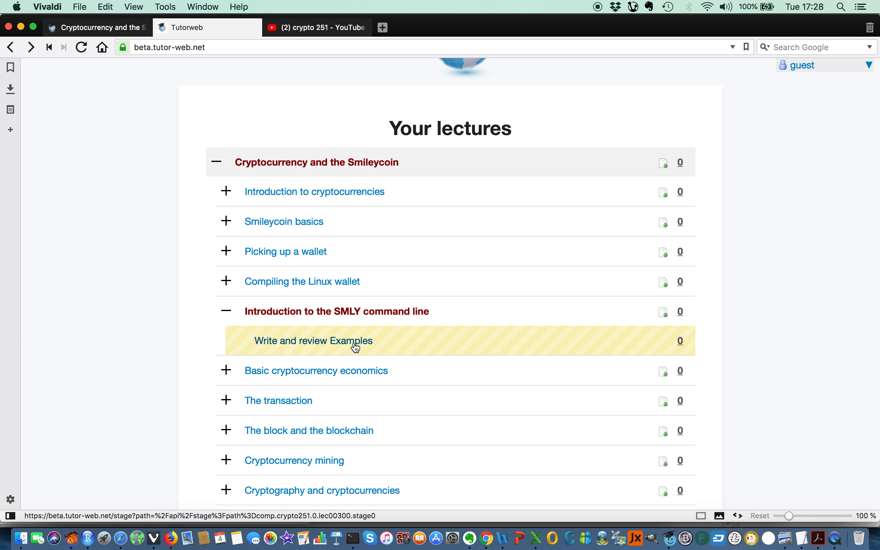
mouse_move(354, 344)
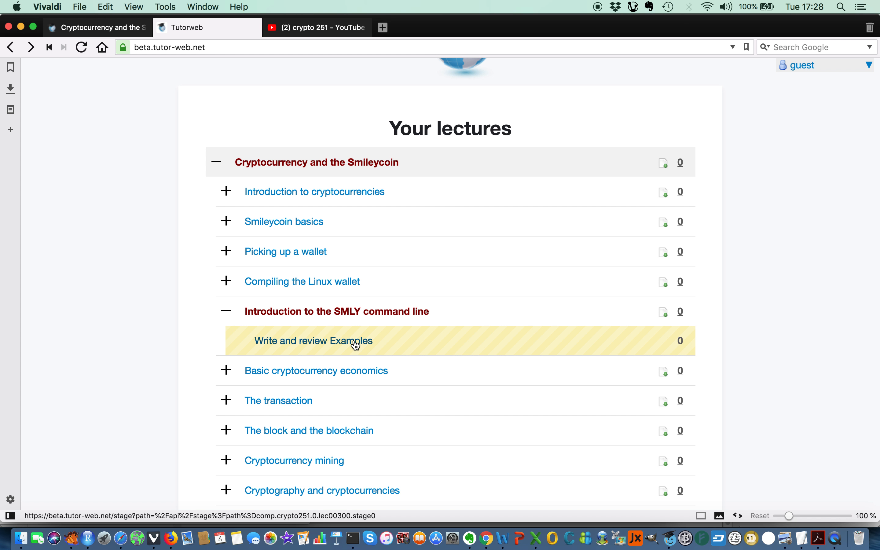
Step: Enter the Write and review Examples stage of the SMLY command line lecture
left_click(313, 340)
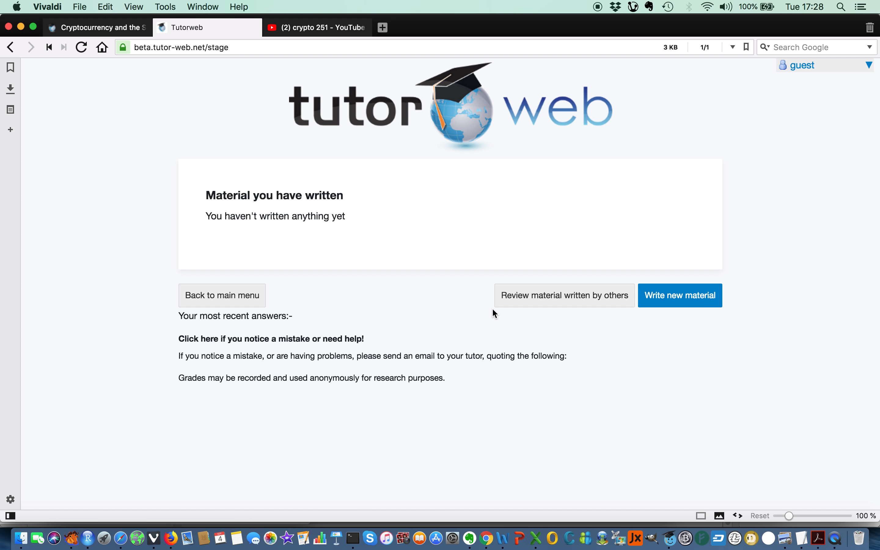
mouse_move(475, 315)
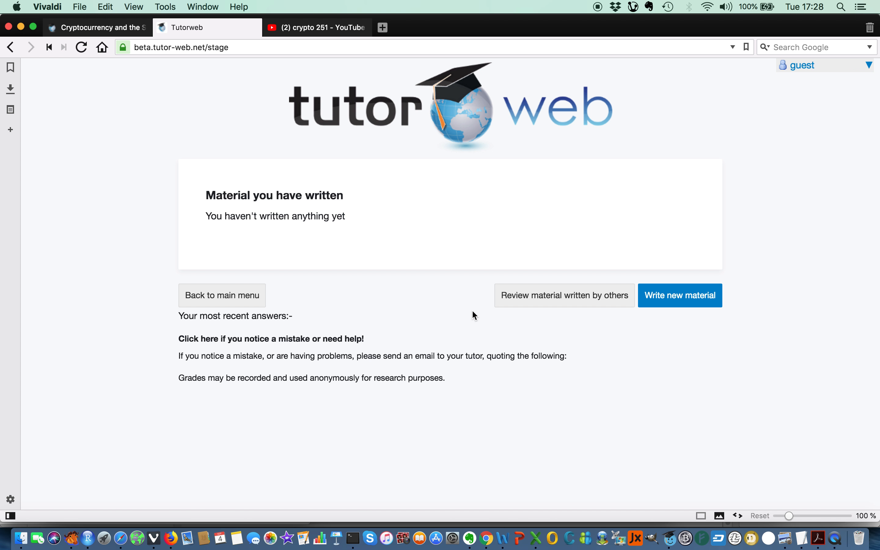
mouse_move(222, 295)
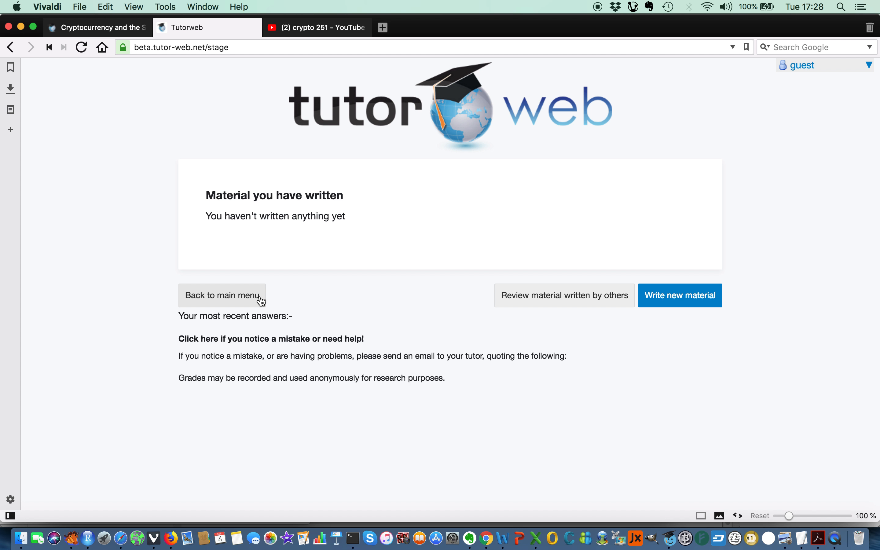
mouse_move(554, 305)
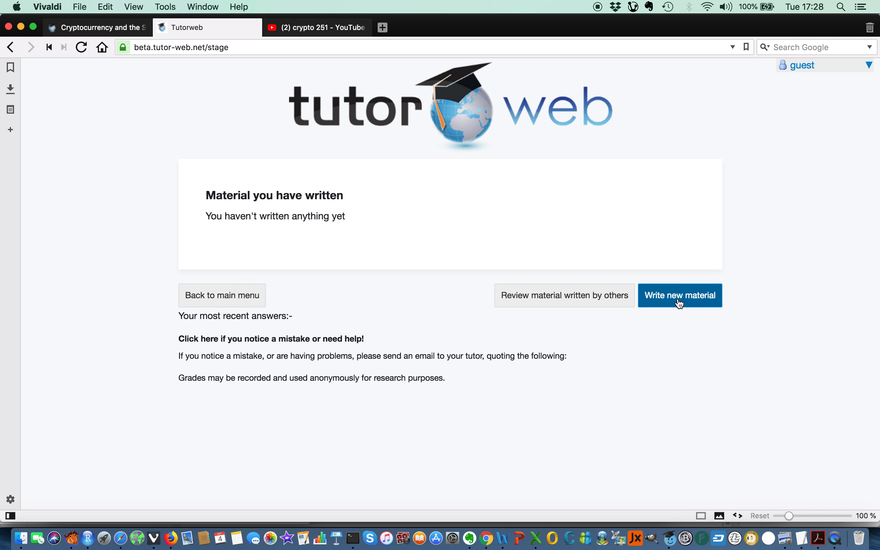
mouse_move(565, 296)
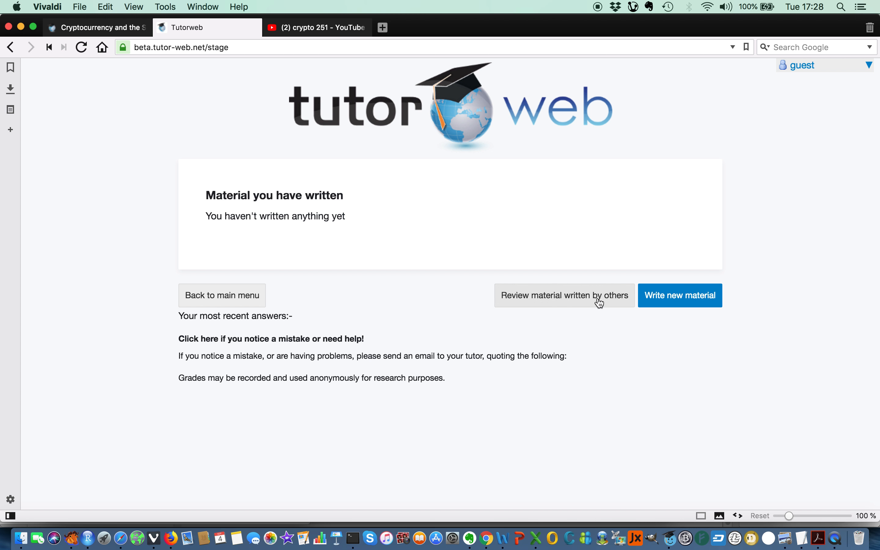
Step: Review another author's getbalance example, selecting the word getbalance and reading down the page
left_click(564, 296)
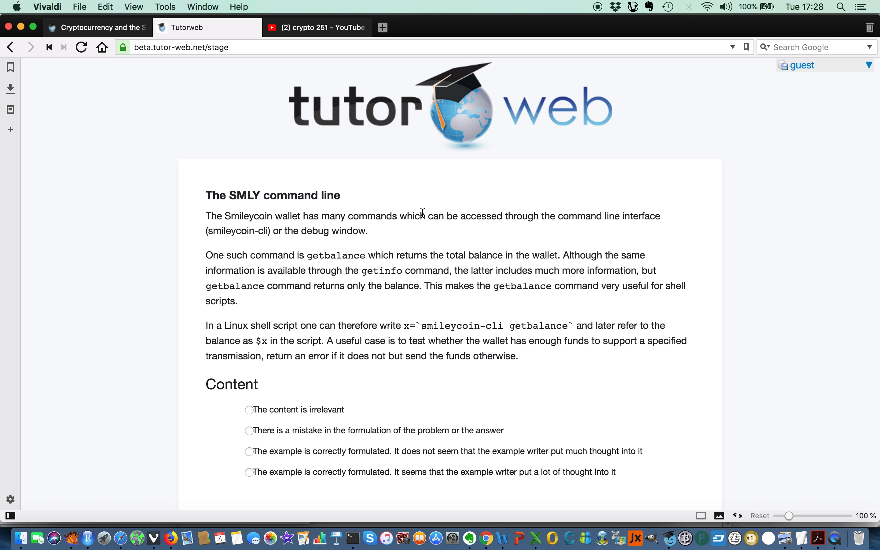
mouse_move(289, 233)
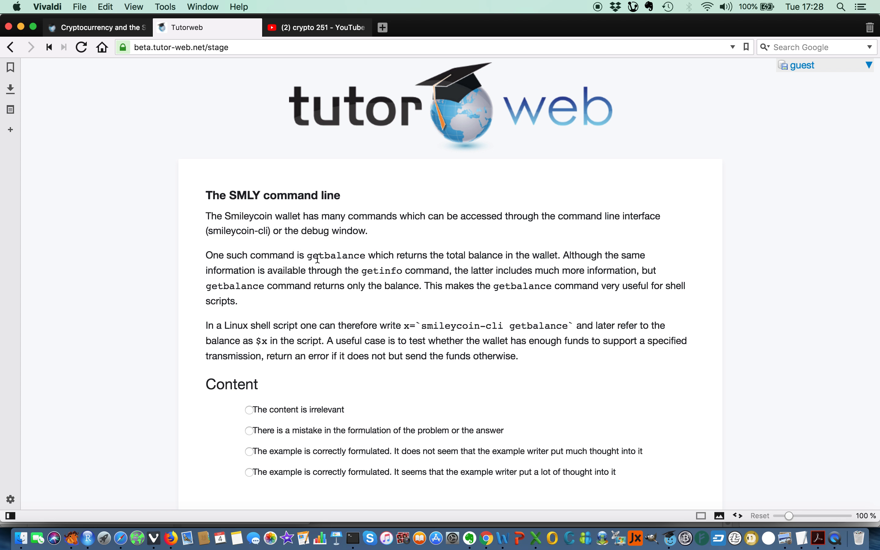
double_click(335, 255)
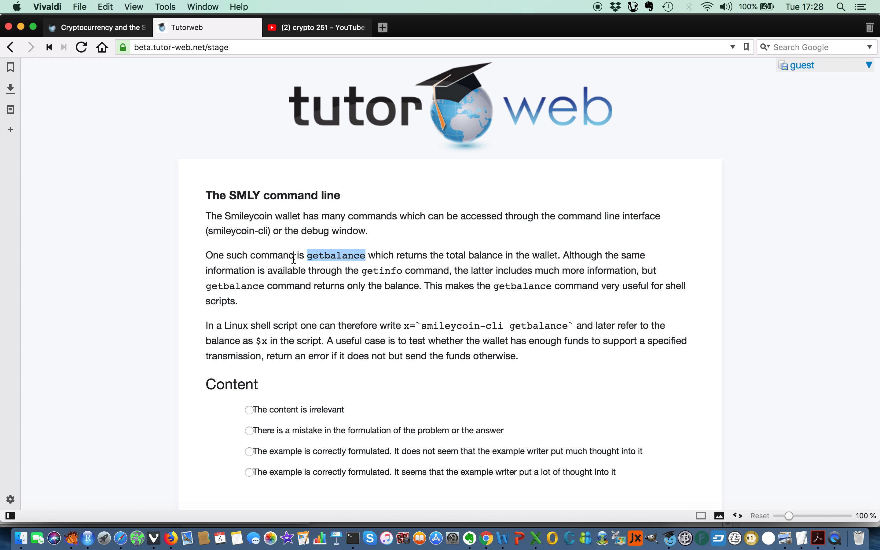
scroll("down", 3)
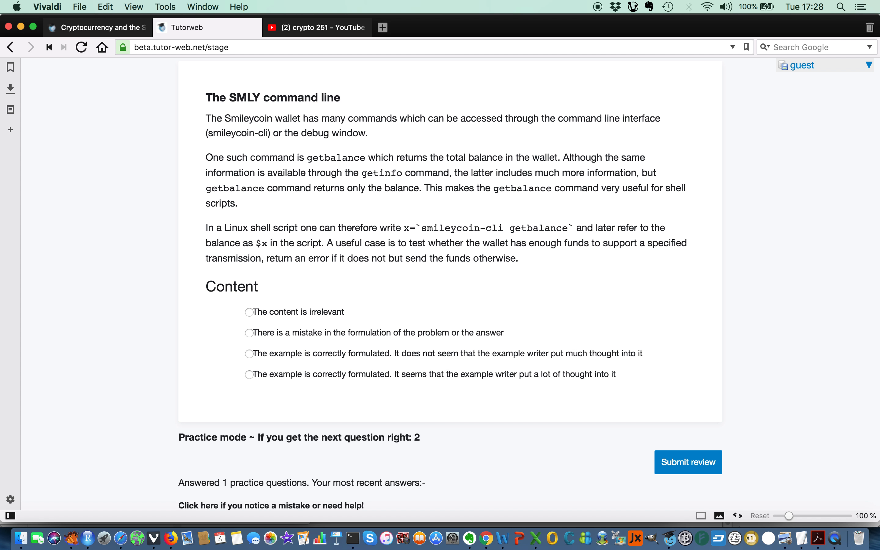
mouse_move(272, 175)
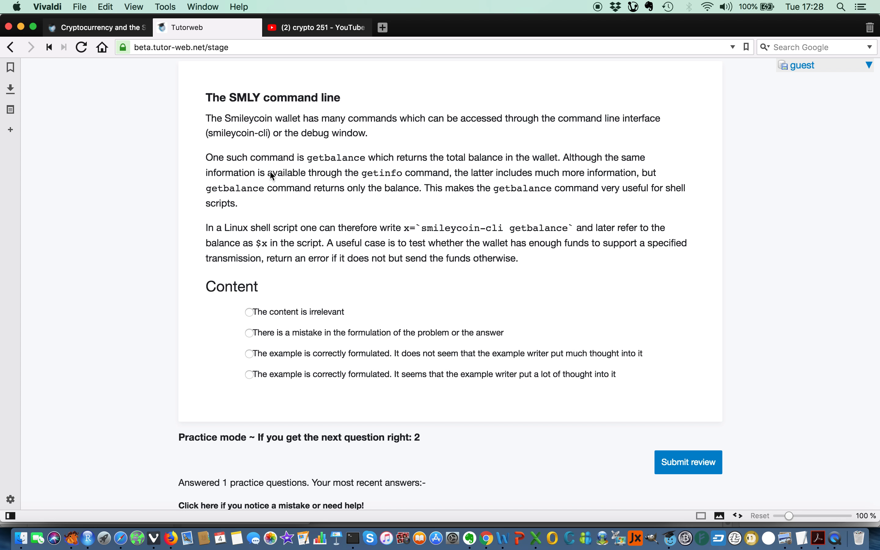
mouse_move(275, 318)
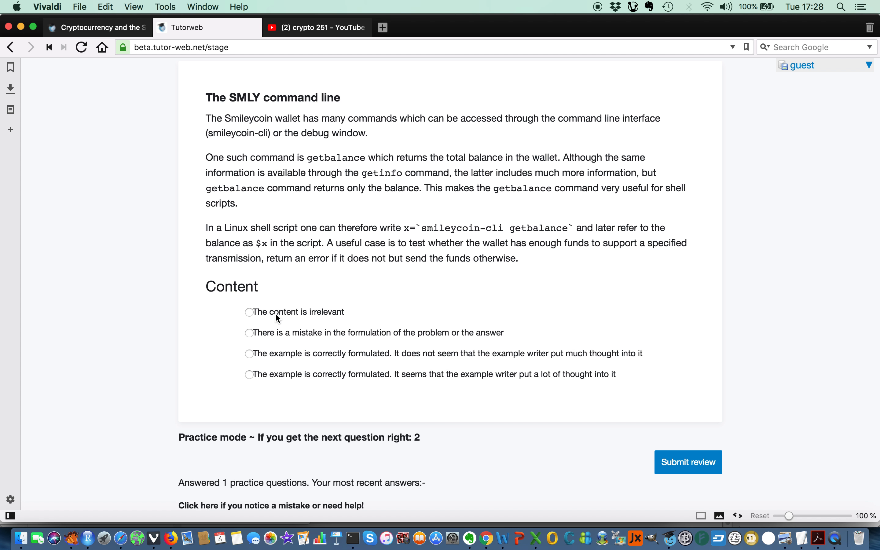
mouse_move(254, 316)
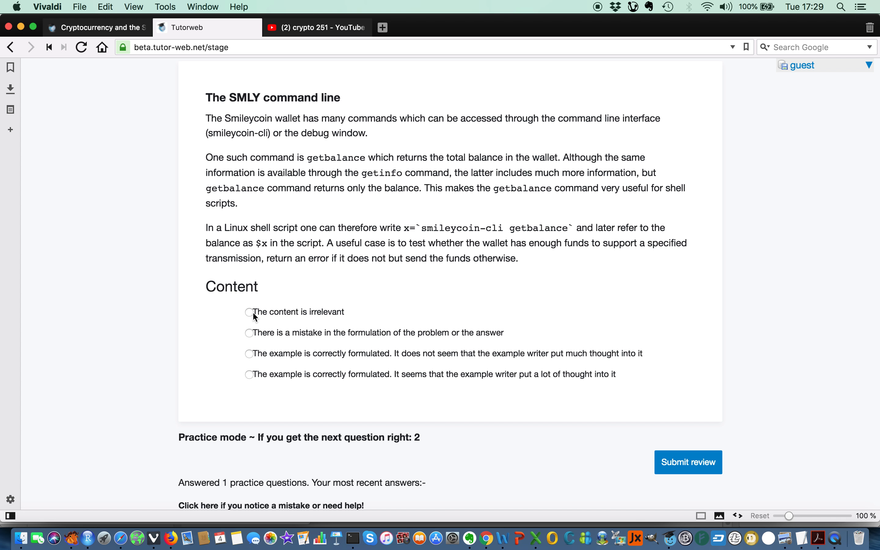
mouse_move(299, 318)
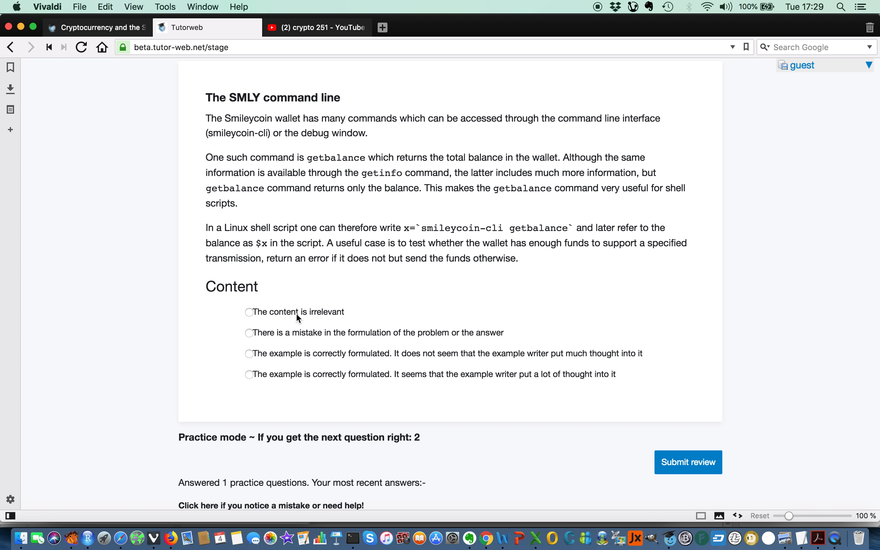
mouse_move(285, 334)
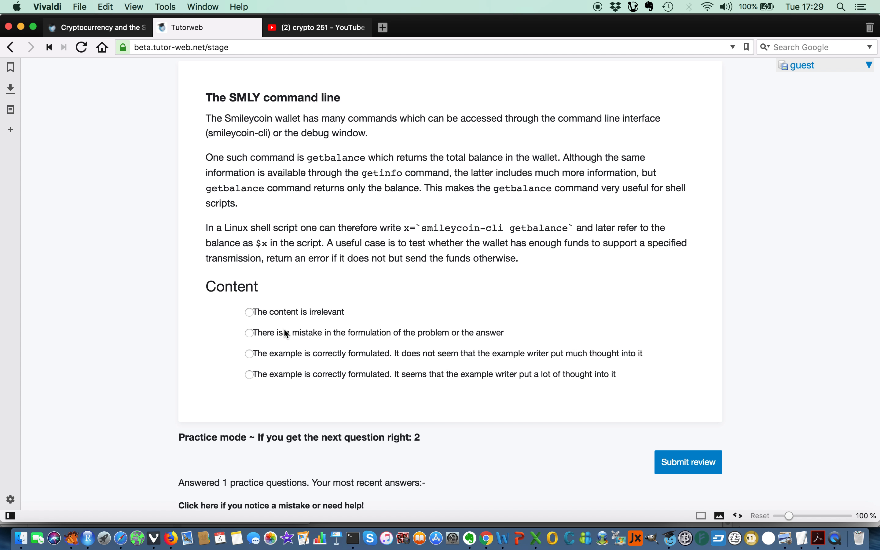
mouse_move(298, 361)
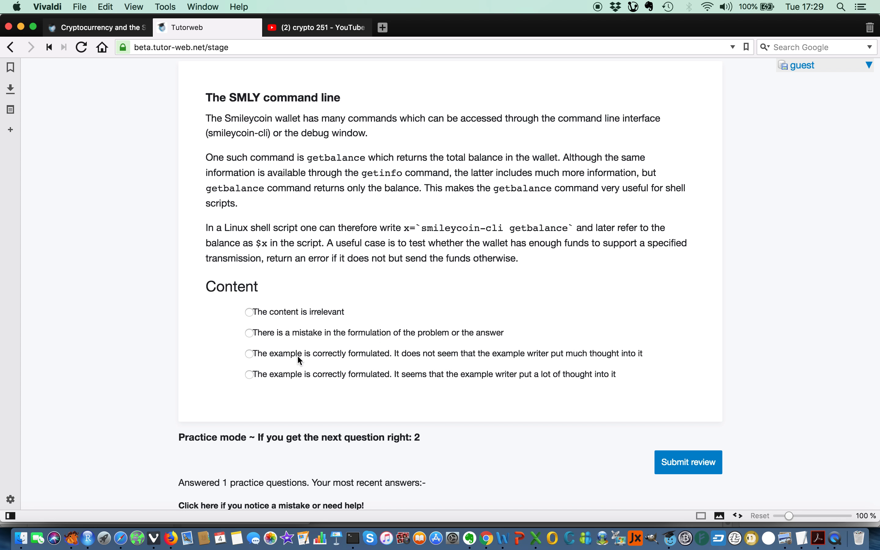
mouse_move(424, 381)
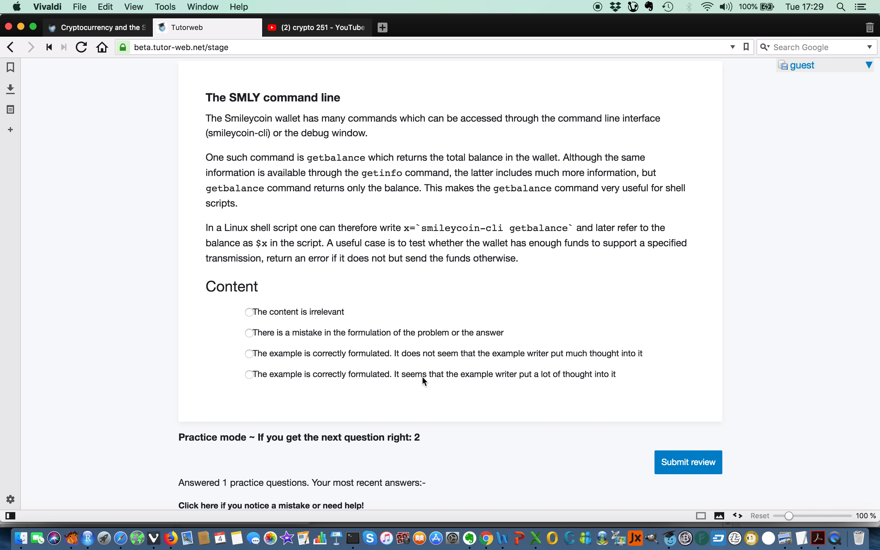
mouse_move(47, 72)
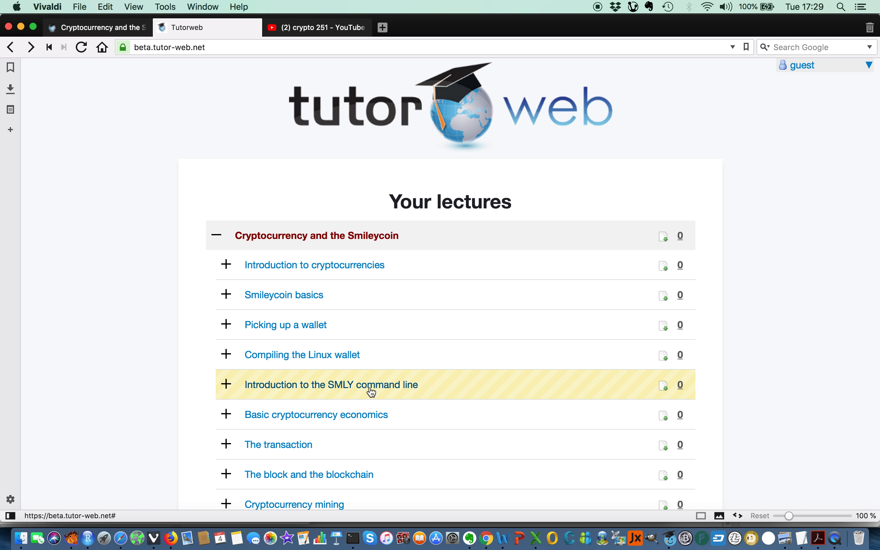
Step: Start writing new material for the Introduction to the SMLY command line lecture
left_click(330, 384)
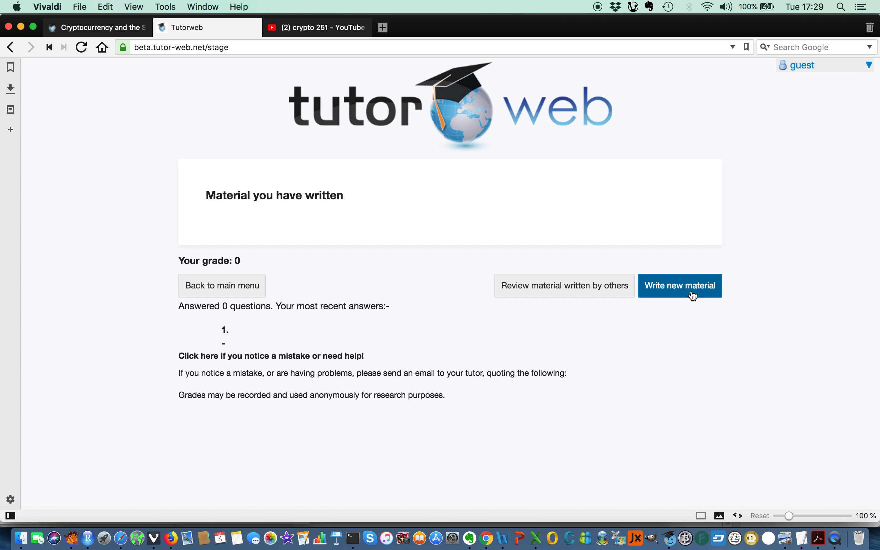
left_click(679, 286)
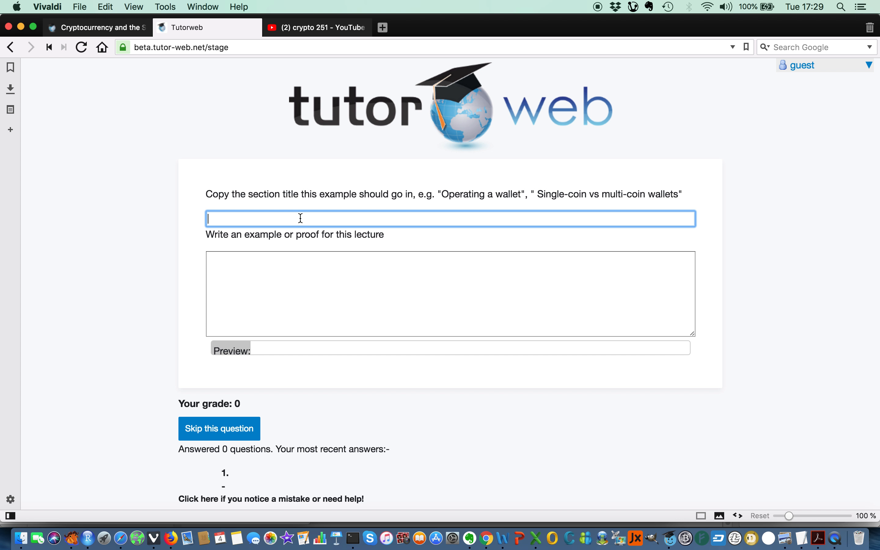
mouse_move(337, 197)
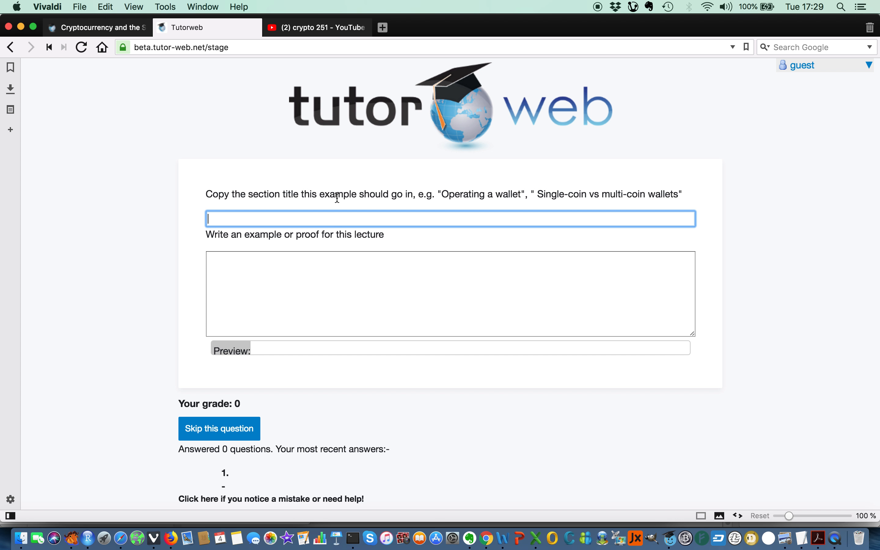
Step: Look up the slide title on the crypto251.0 course's SMLY command line lecture page
left_click(96, 27)
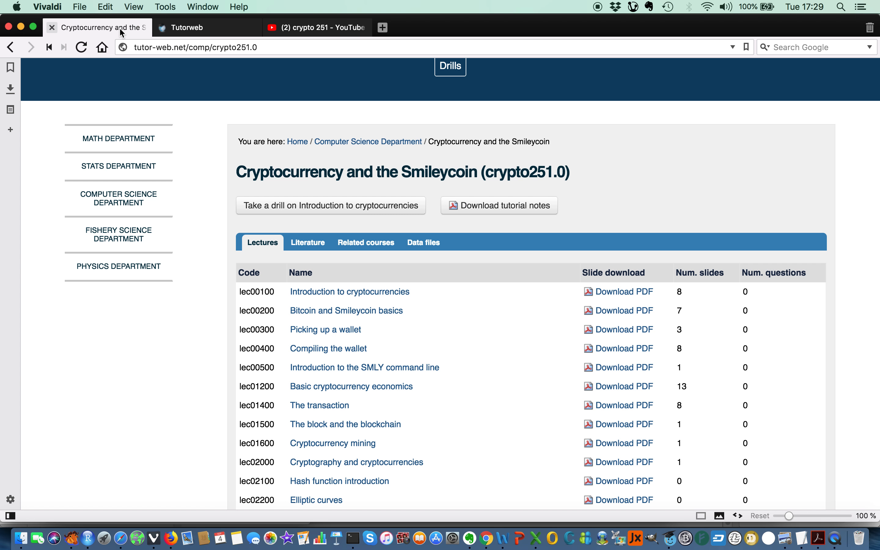
mouse_move(198, 63)
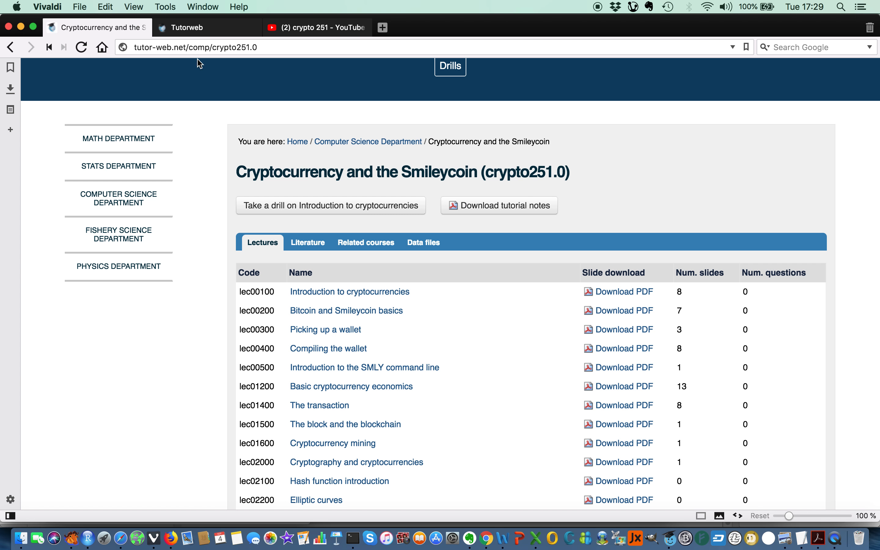
mouse_move(351, 387)
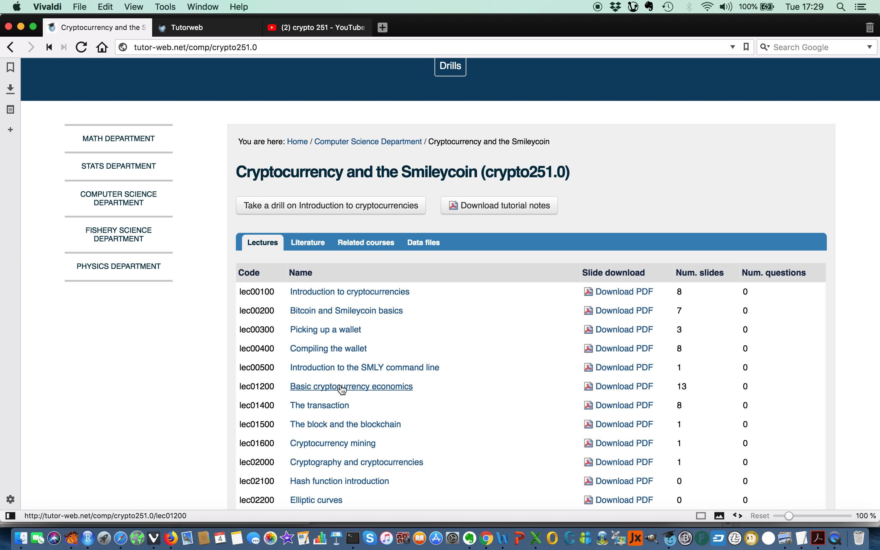
mouse_move(347, 375)
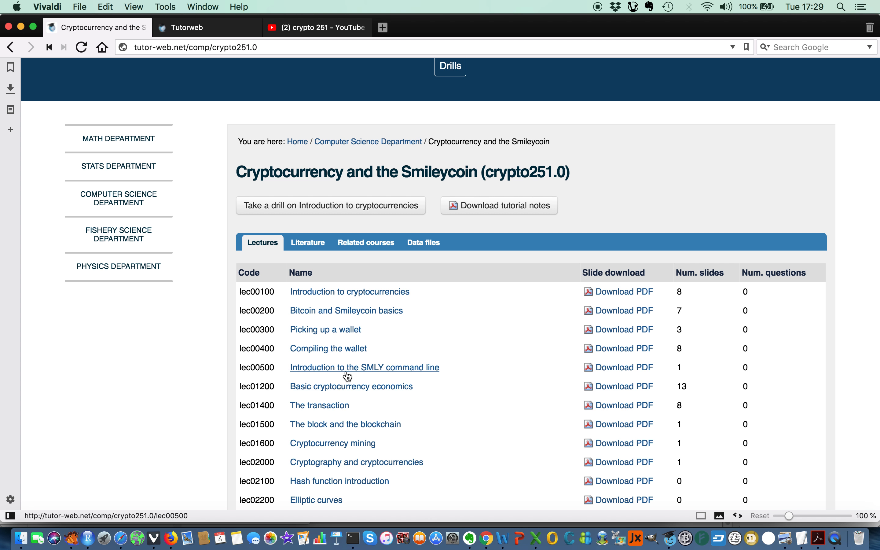
left_click(364, 368)
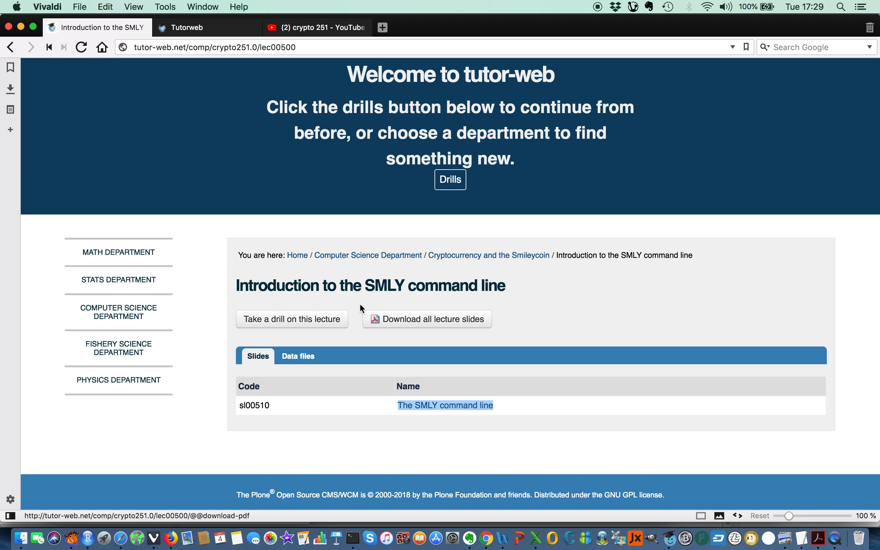
Step: Fill the new example's section title with 'The SMLY command line'
left_click(206, 28)
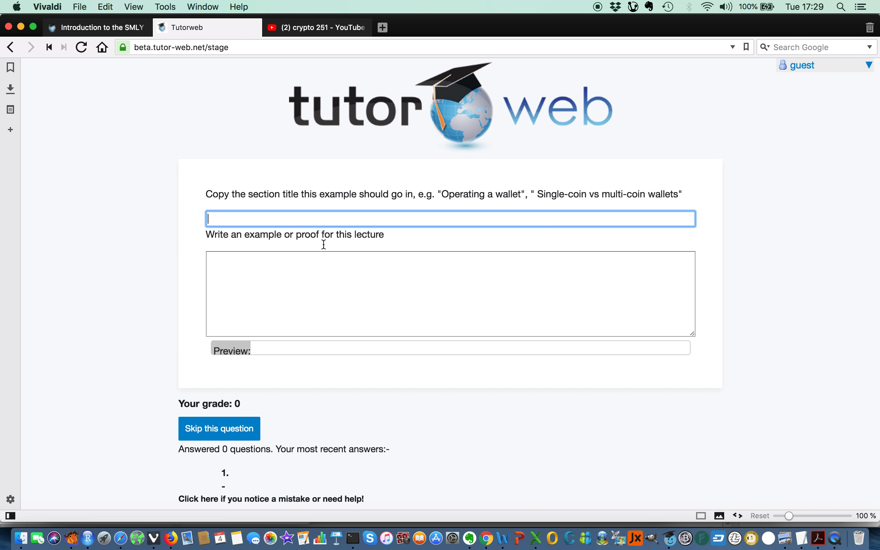
type("The SMLY command line")
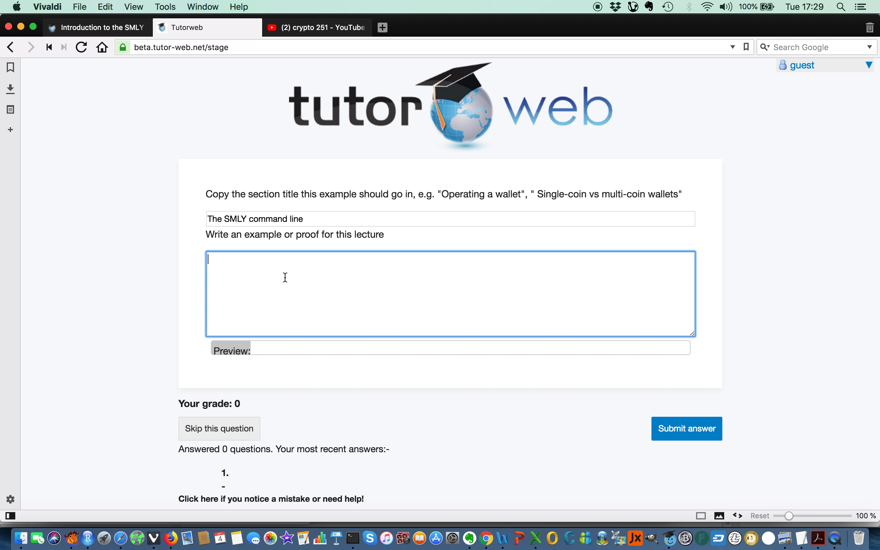
mouse_move(455, 259)
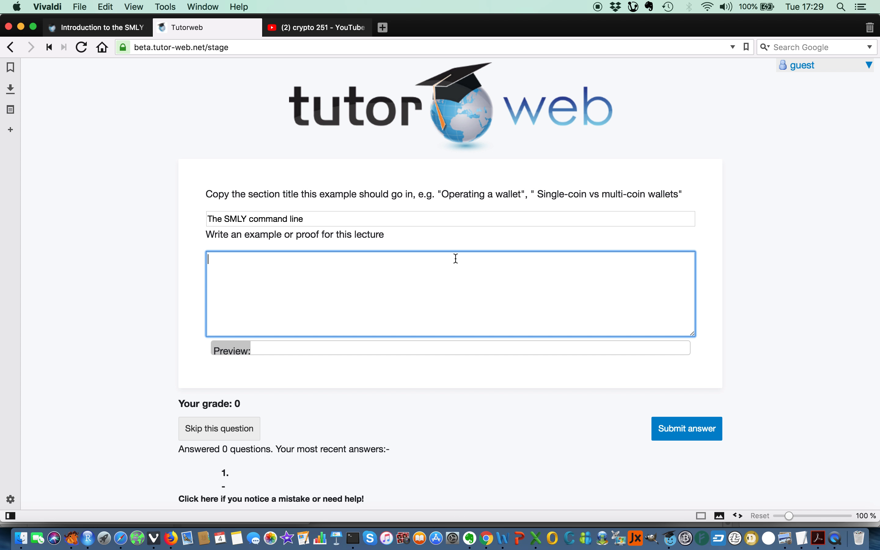
mouse_move(379, 246)
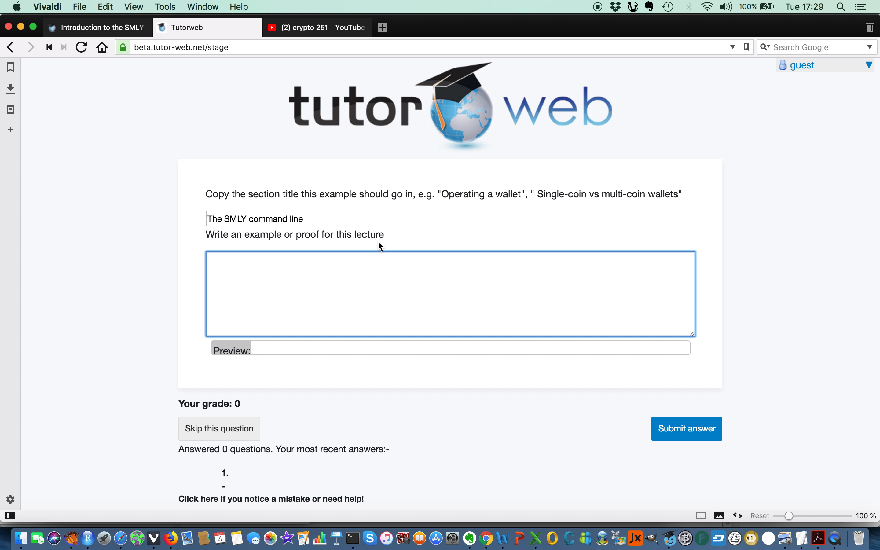
mouse_move(296, 268)
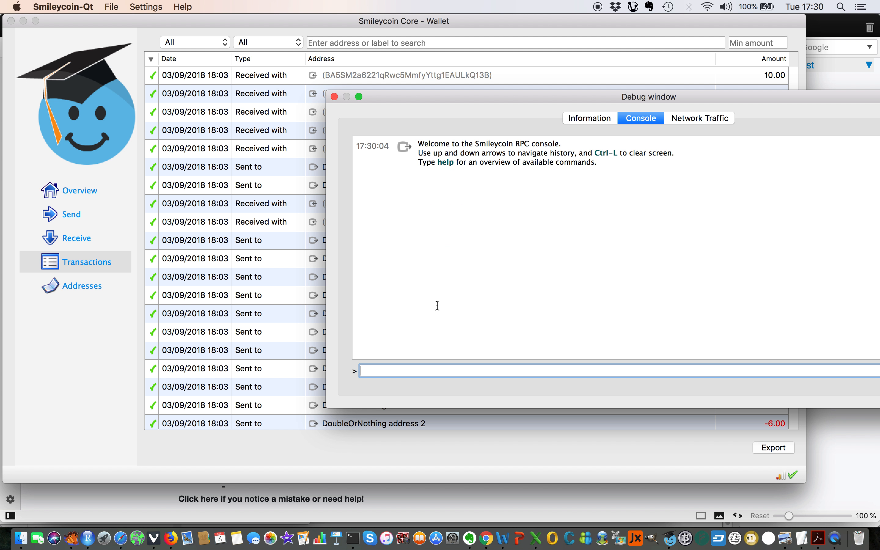
mouse_move(279, 108)
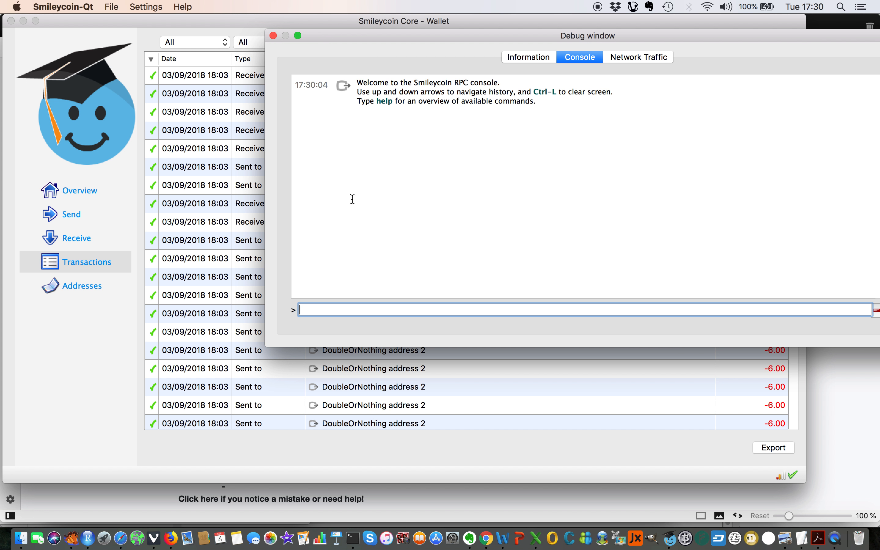
Step: Run help in the wallet debug console to list all available commands
type("help")
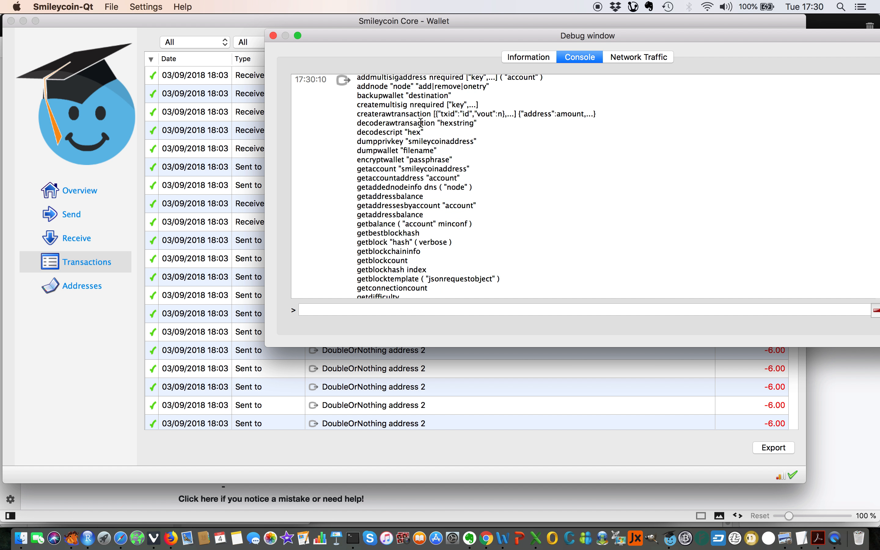
mouse_move(415, 153)
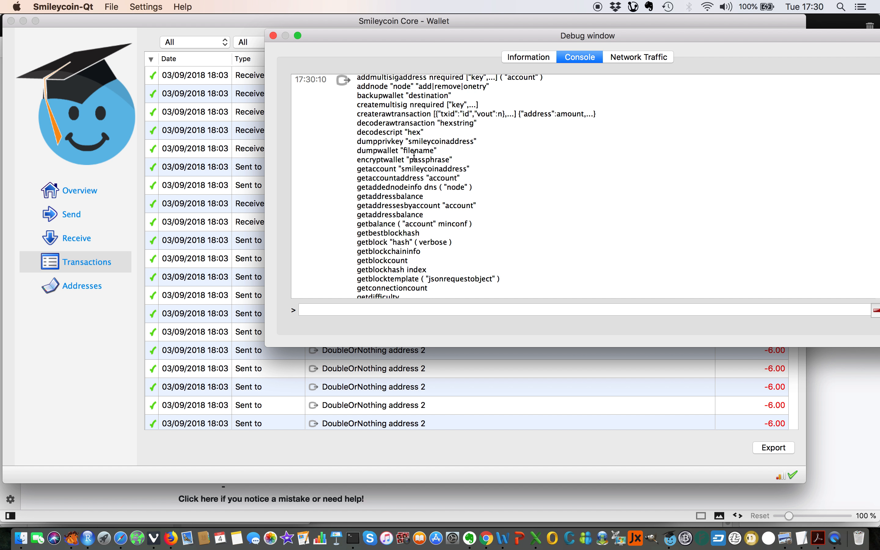
mouse_move(403, 185)
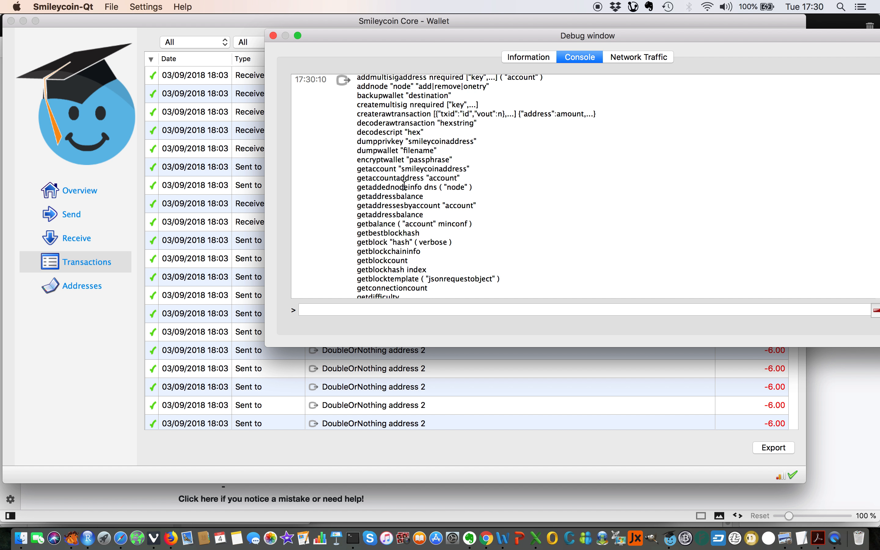
mouse_move(396, 198)
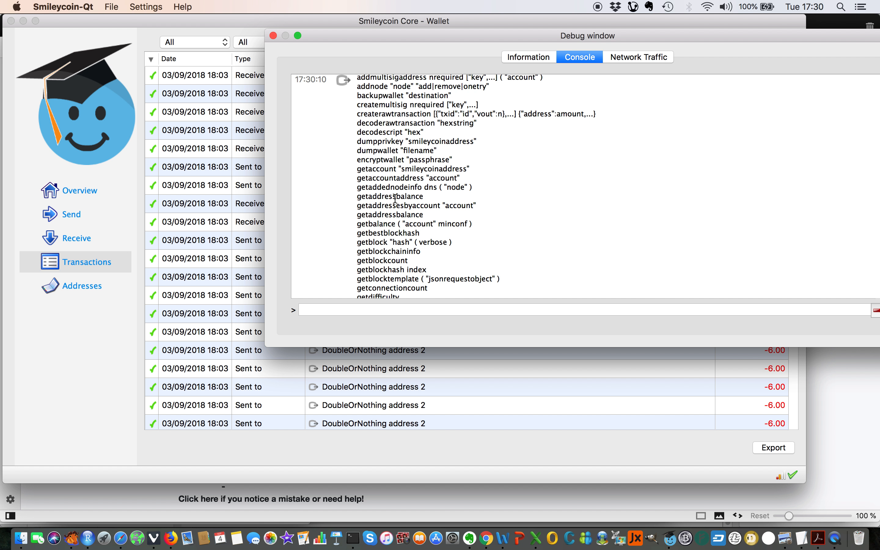
mouse_move(399, 214)
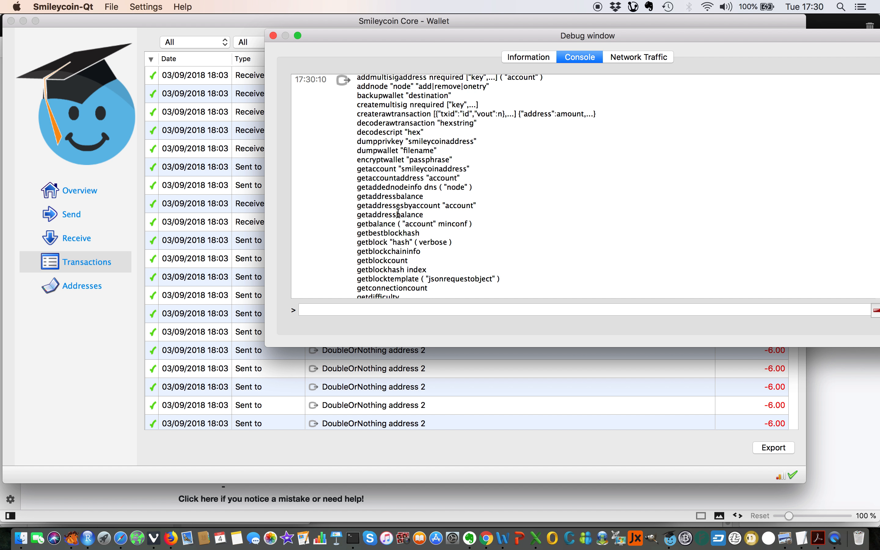
mouse_move(399, 214)
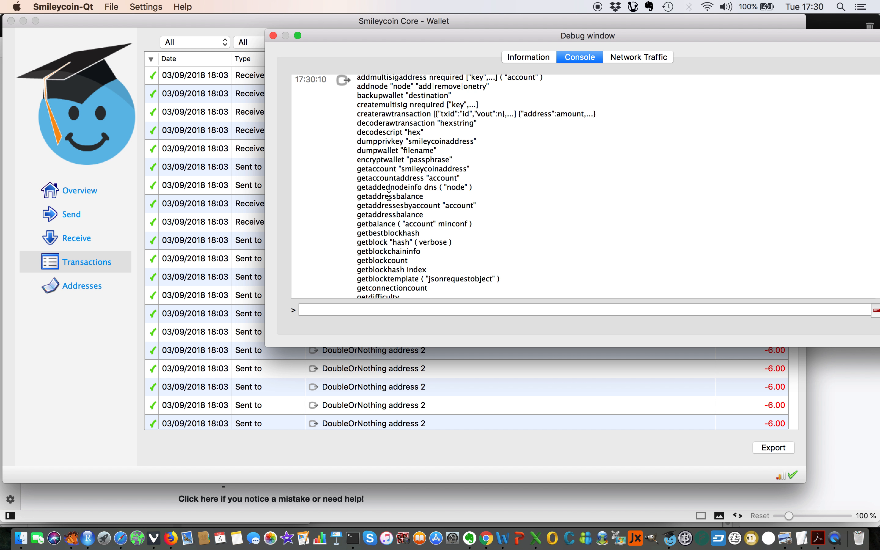
mouse_move(381, 226)
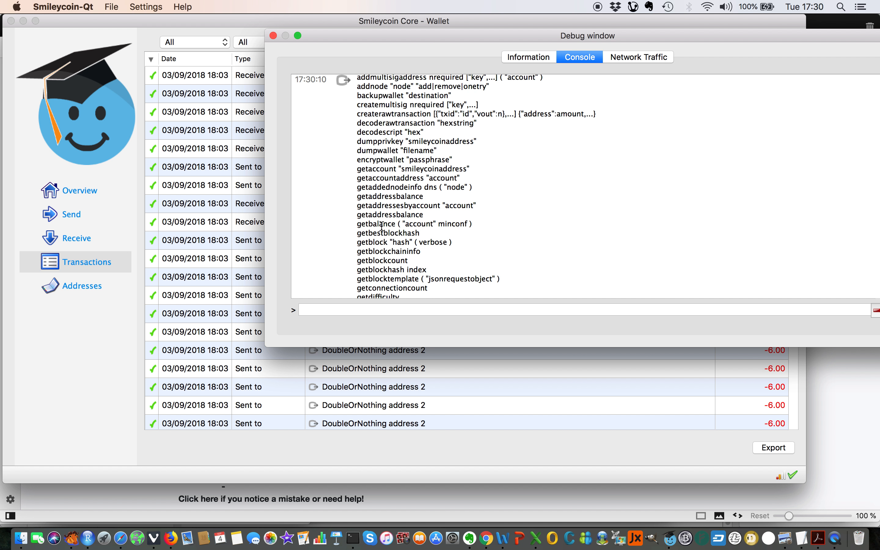
mouse_move(395, 259)
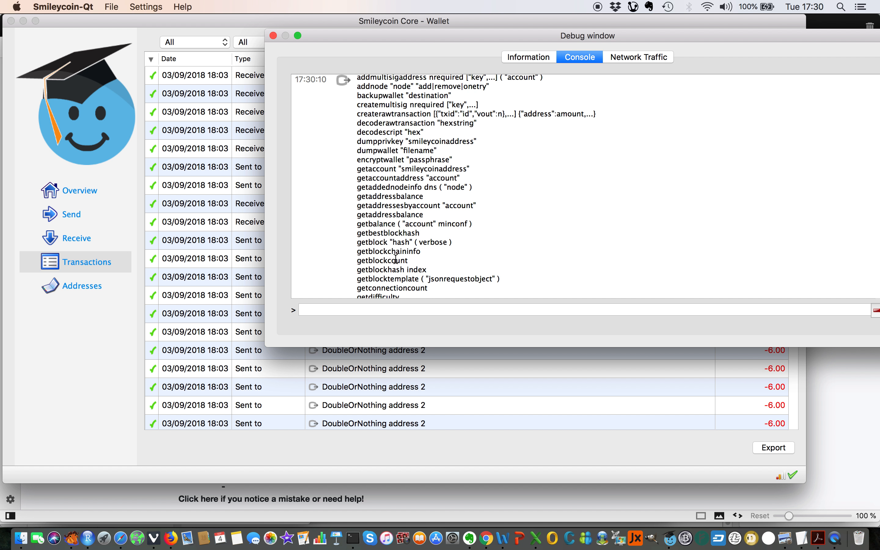
mouse_move(426, 247)
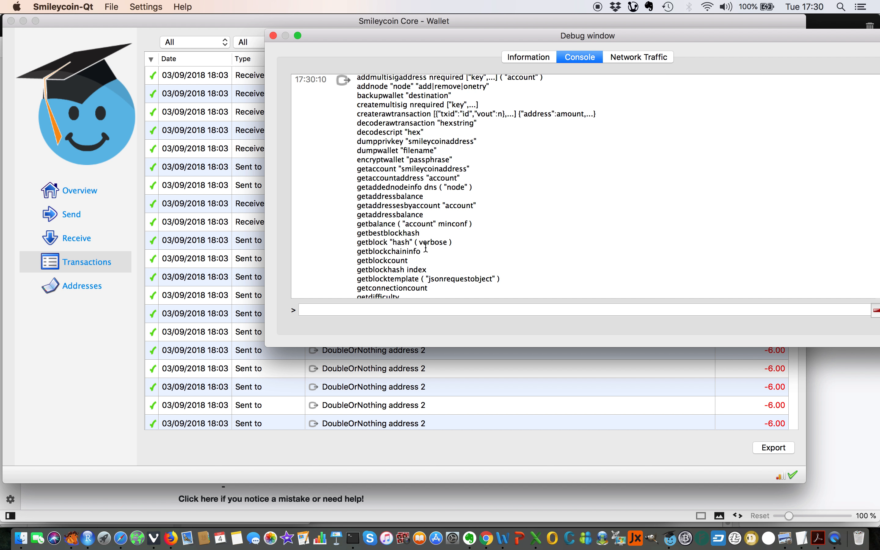
scroll("down", 3)
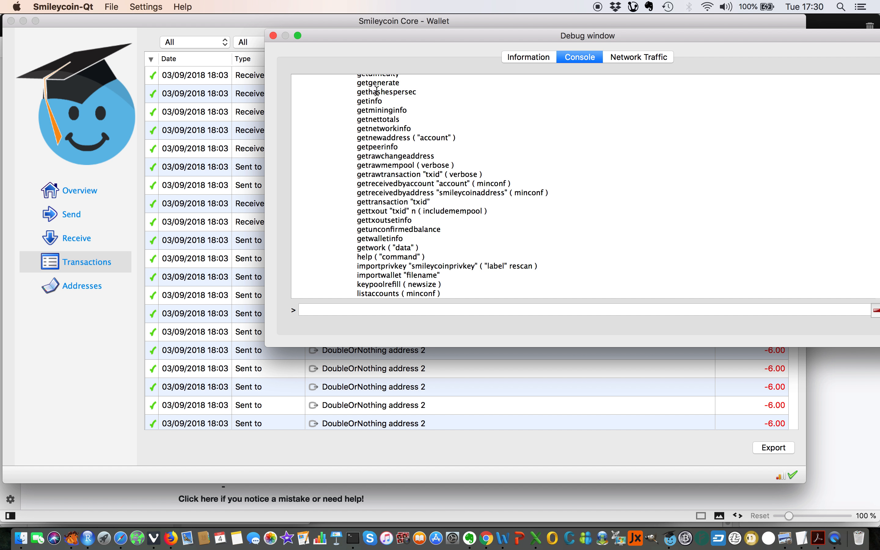
Step: Run getgenerate in the console and request help for getgenerate
double_click(378, 82)
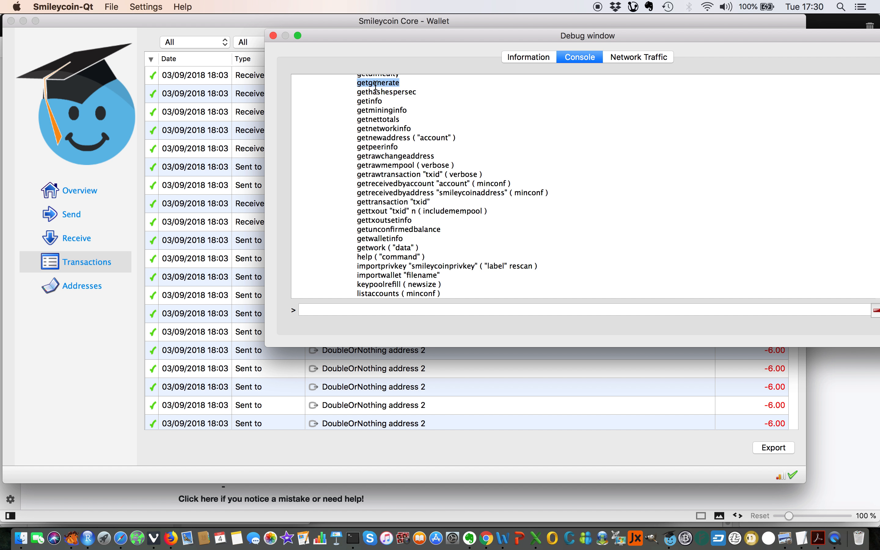
mouse_move(375, 309)
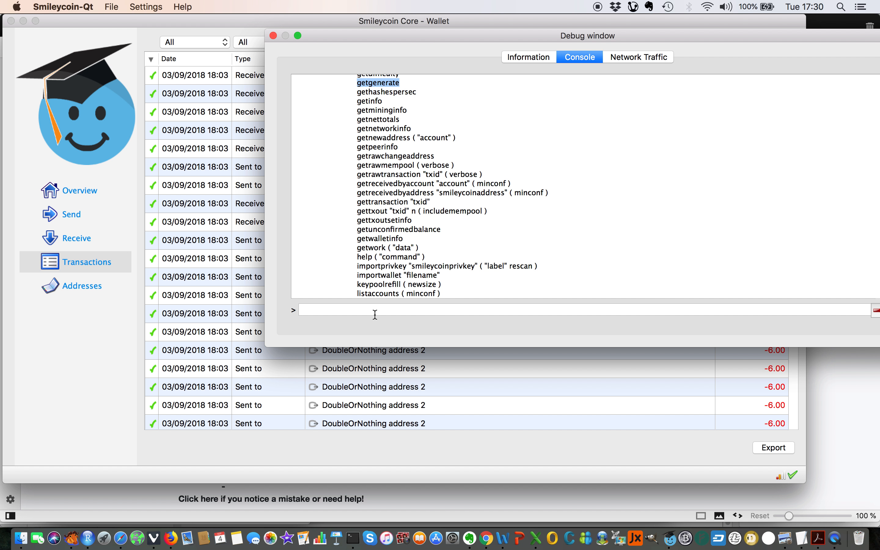
key("Return")
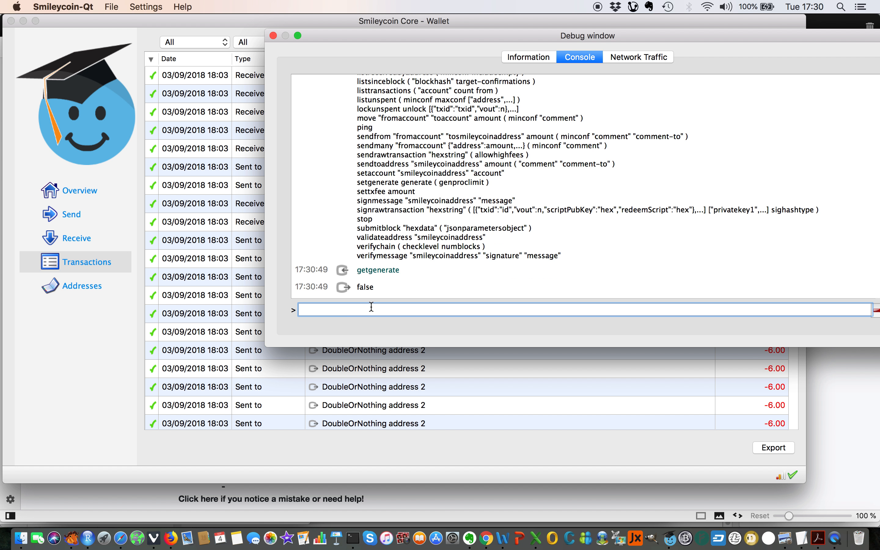
type("getgenerate")
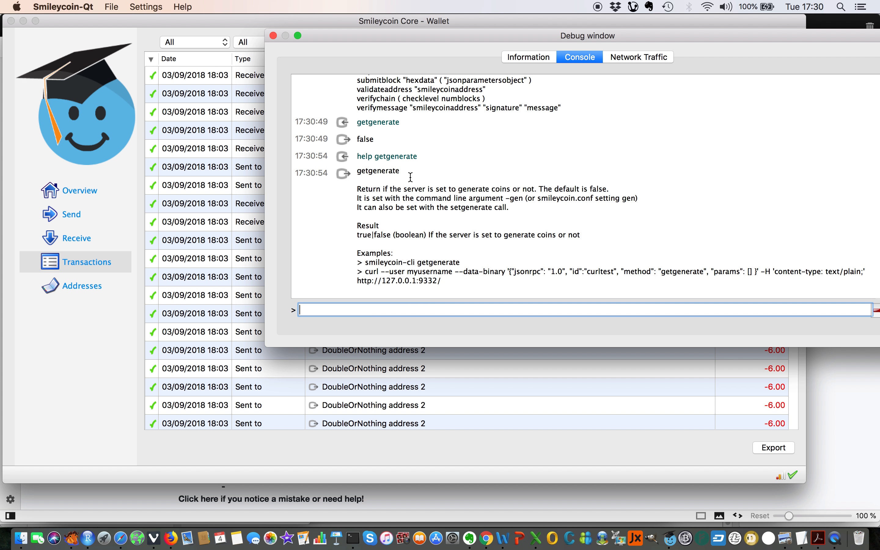
mouse_move(496, 190)
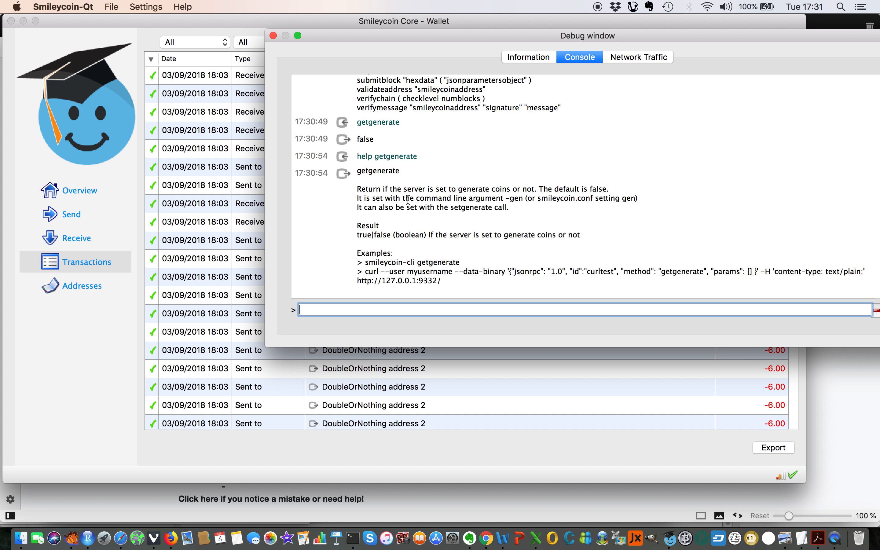
mouse_move(383, 265)
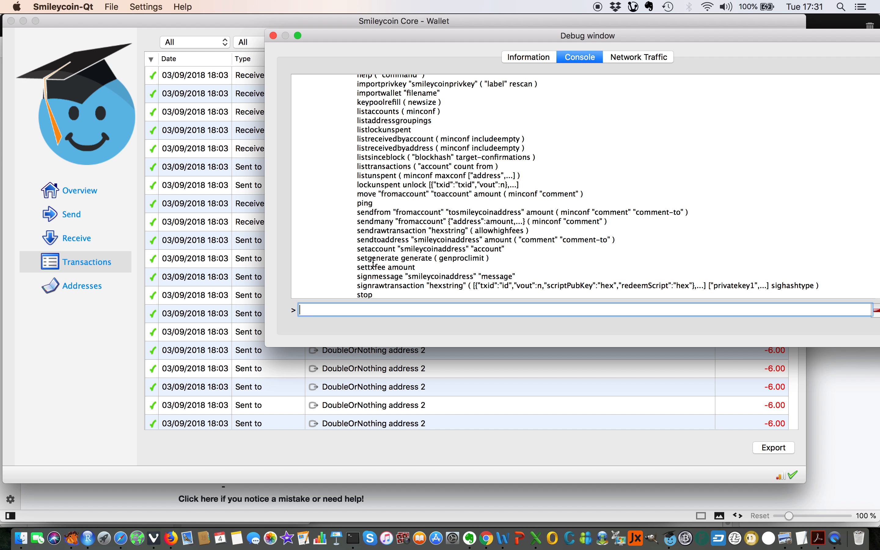
Step: Request help for setgenerate to see its arguments and examples
double_click(377, 258)
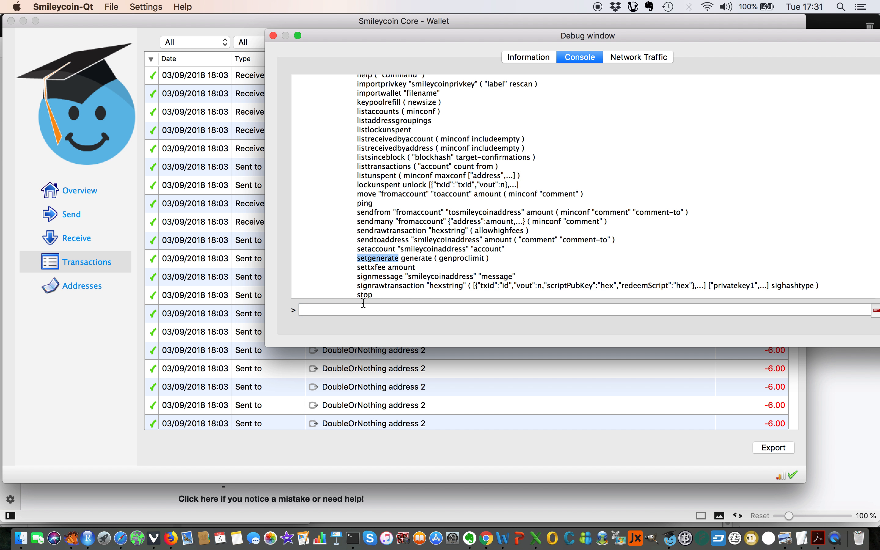
type("hel")
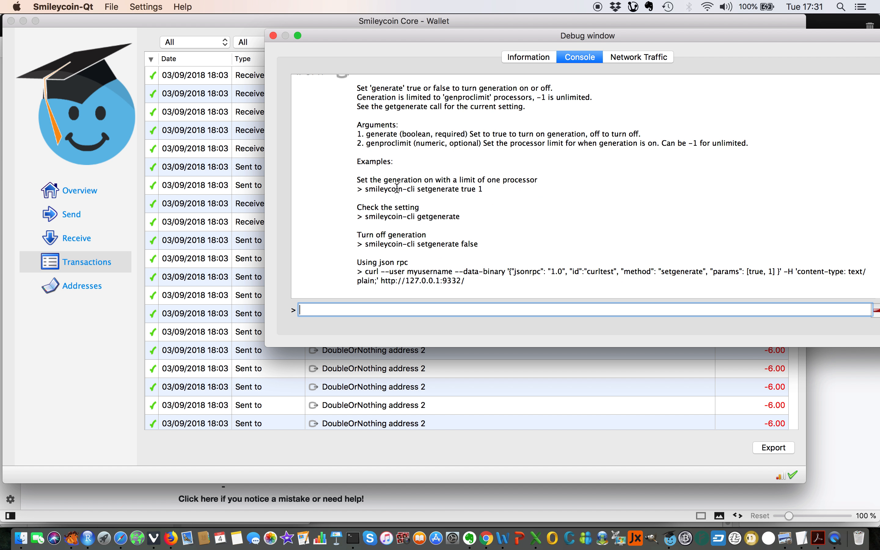
mouse_move(394, 193)
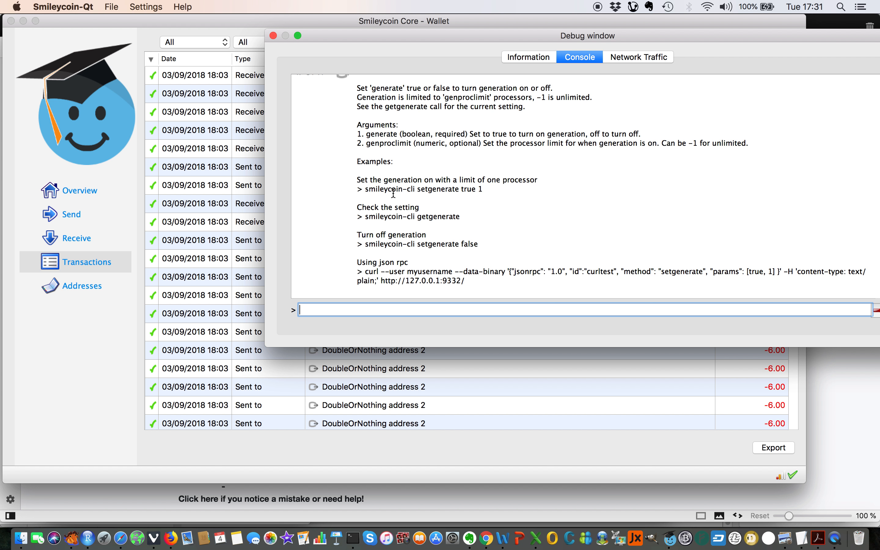
mouse_move(432, 230)
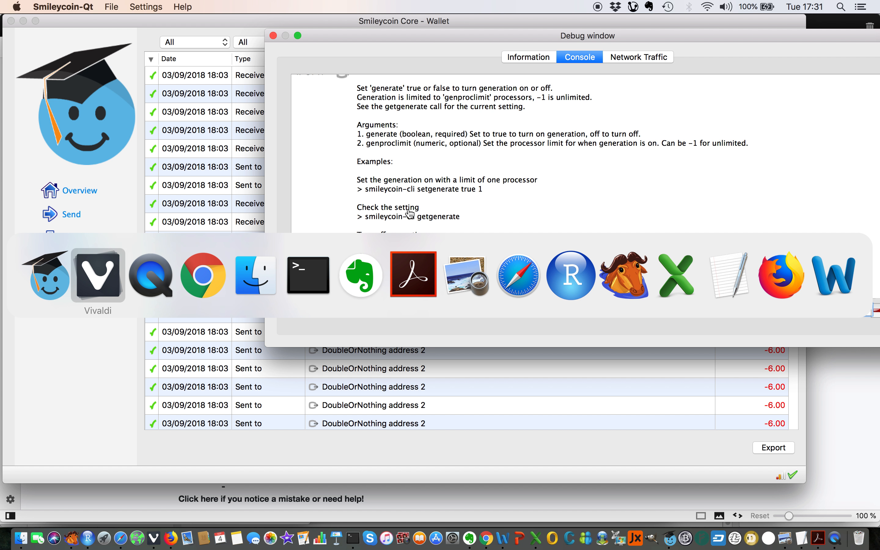
Step: Write that setgenerate and getgenerate turn mining on or off and check whether mining is turned on
left_click(97, 274)
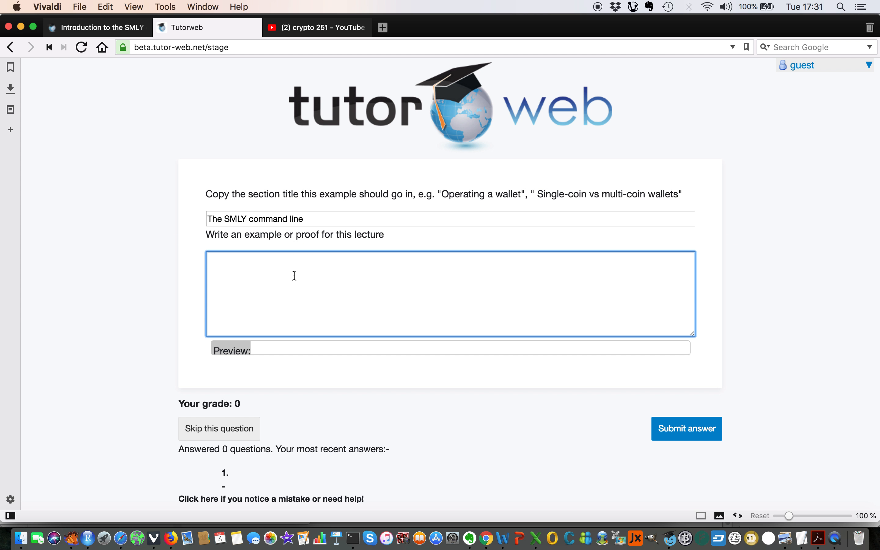
type("setgenerate and")
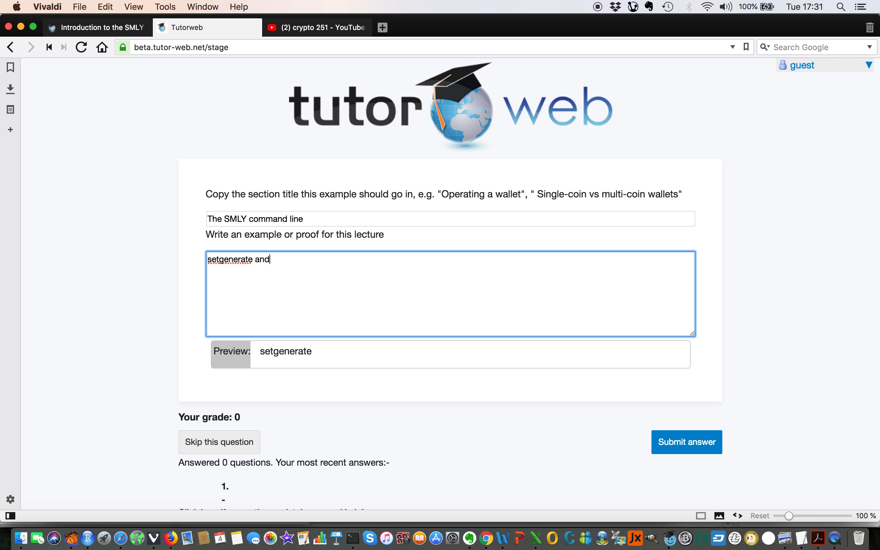
type("setgenerate a")
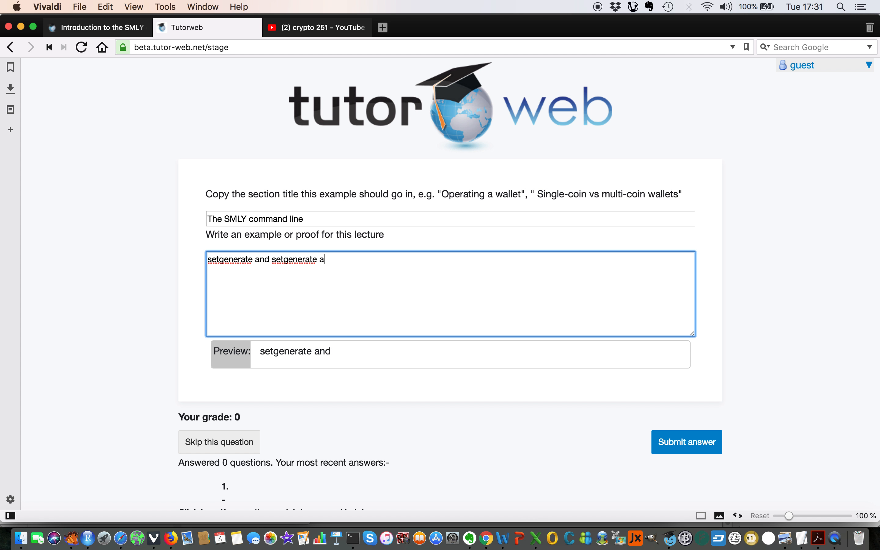
type("re the commands used to")
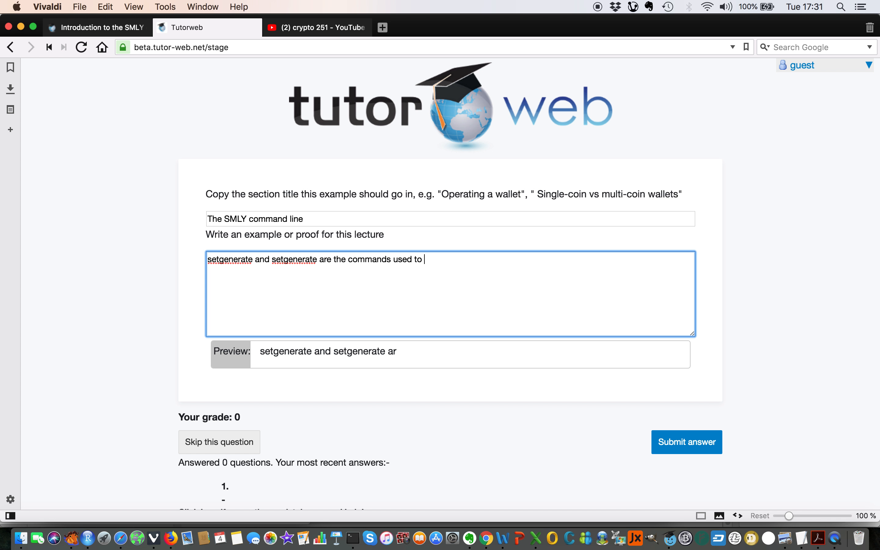
type("turn")
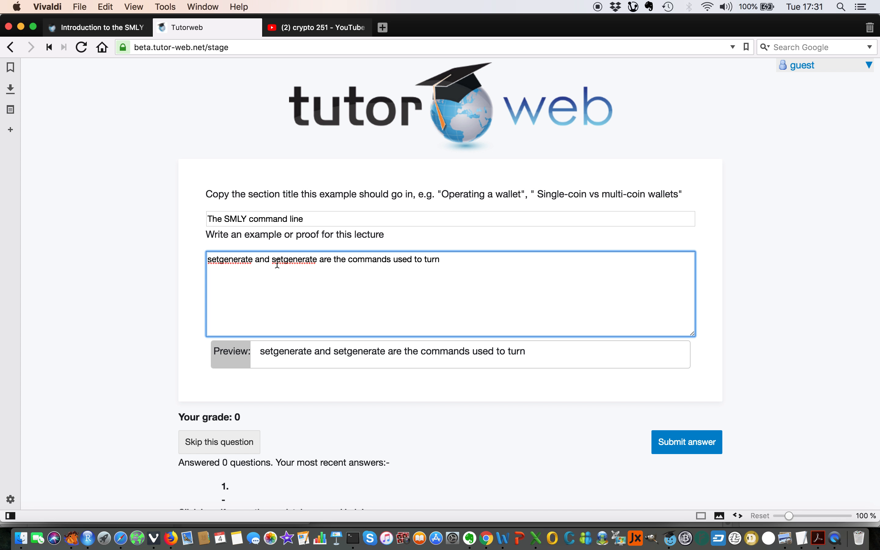
type("getgenerate")
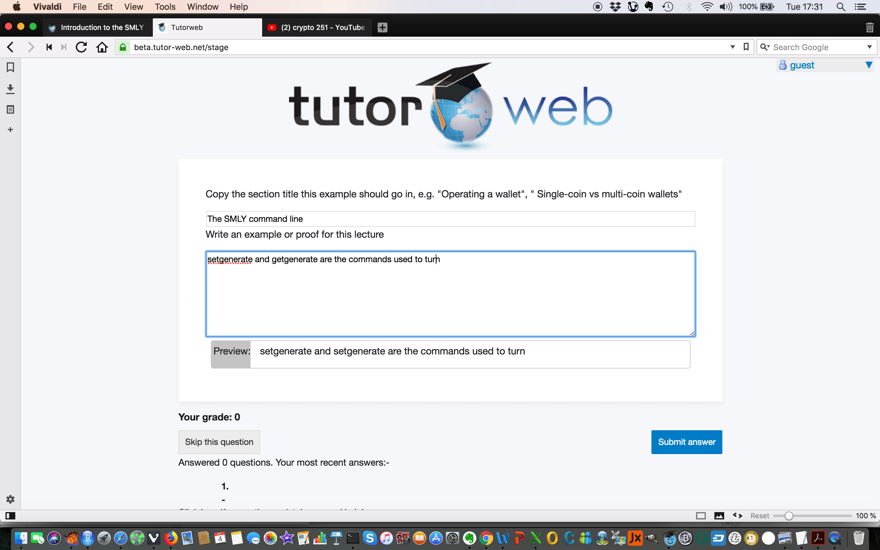
type("m")
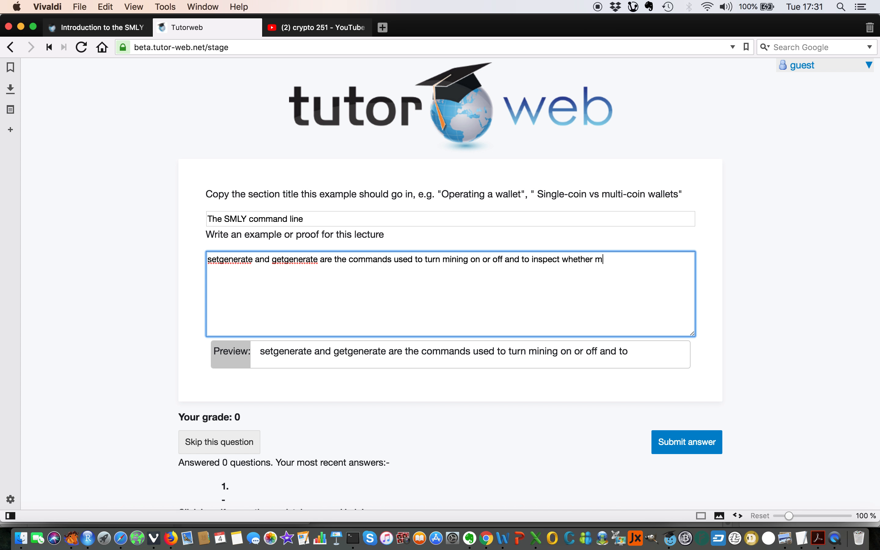
type("ining is turned on.")
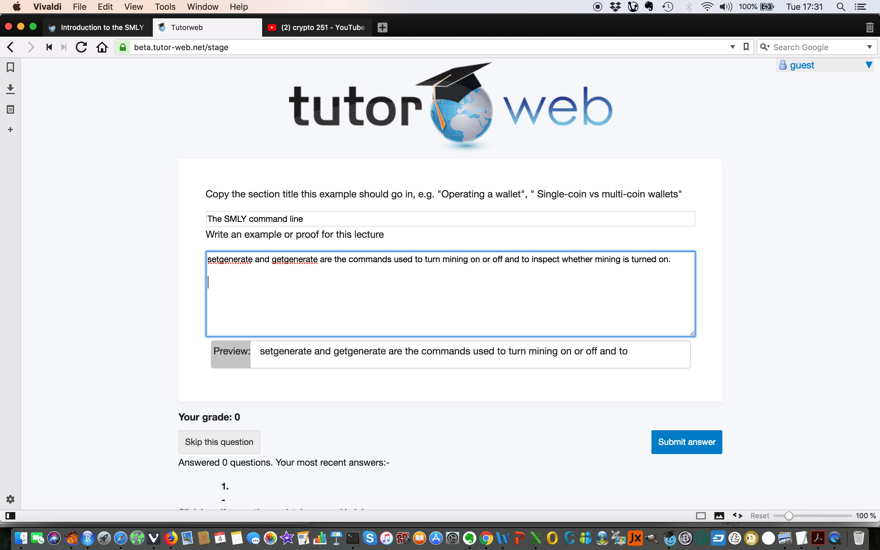
Step: Begin a new line 'To turn mining on, use setgenerate'
type("To")
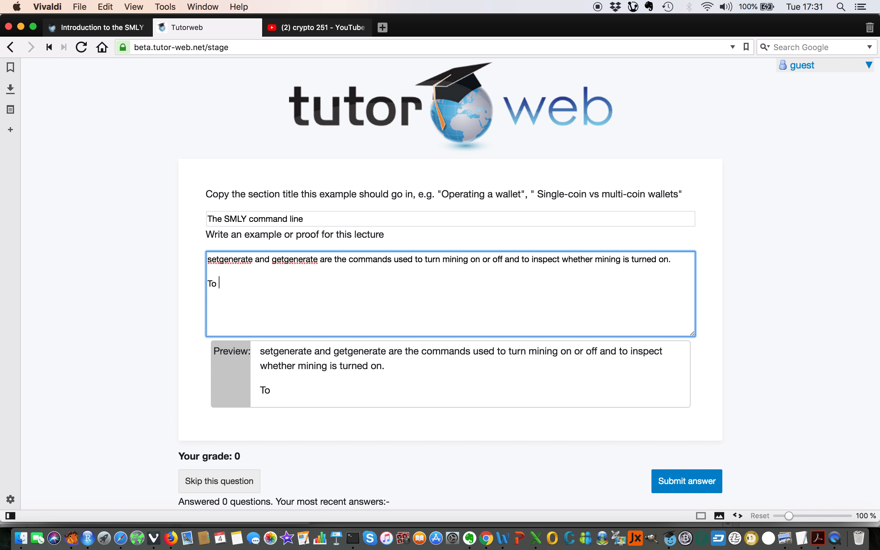
type("turn on")
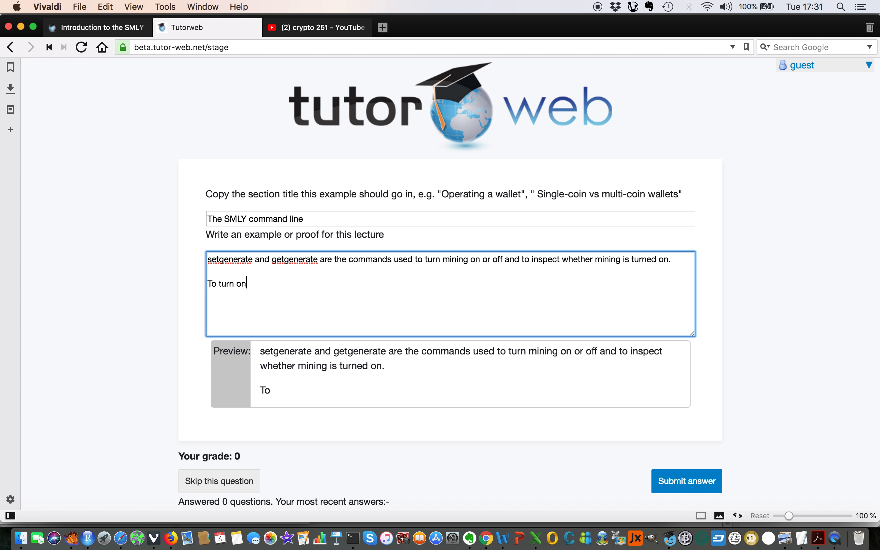
type("mining")
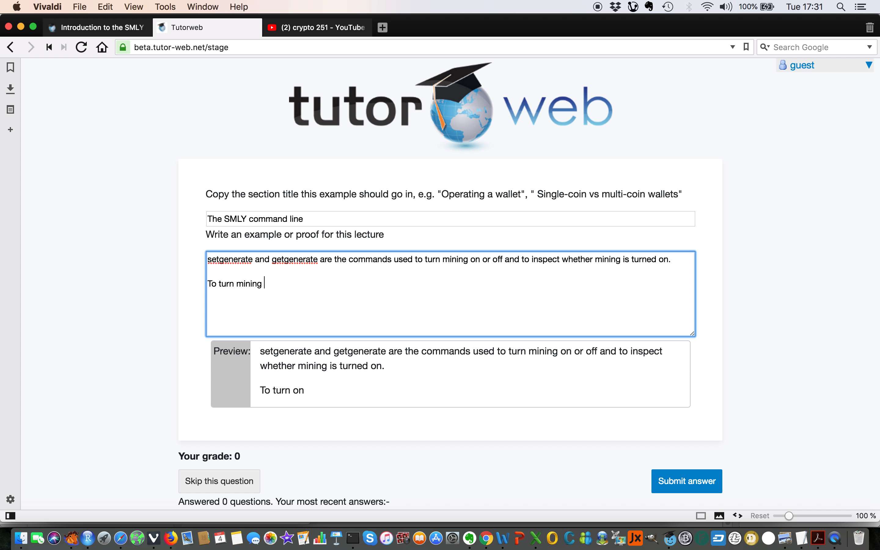
type("on, use")
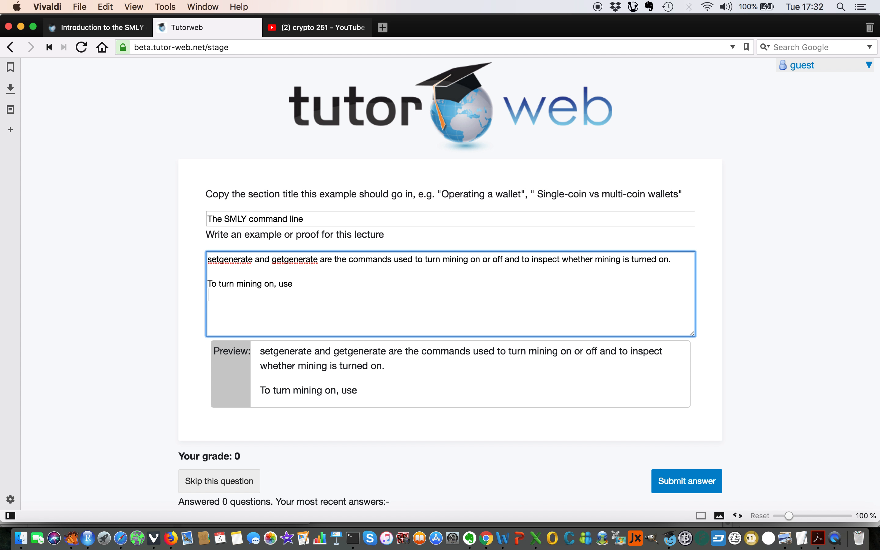
type("setgenerate")
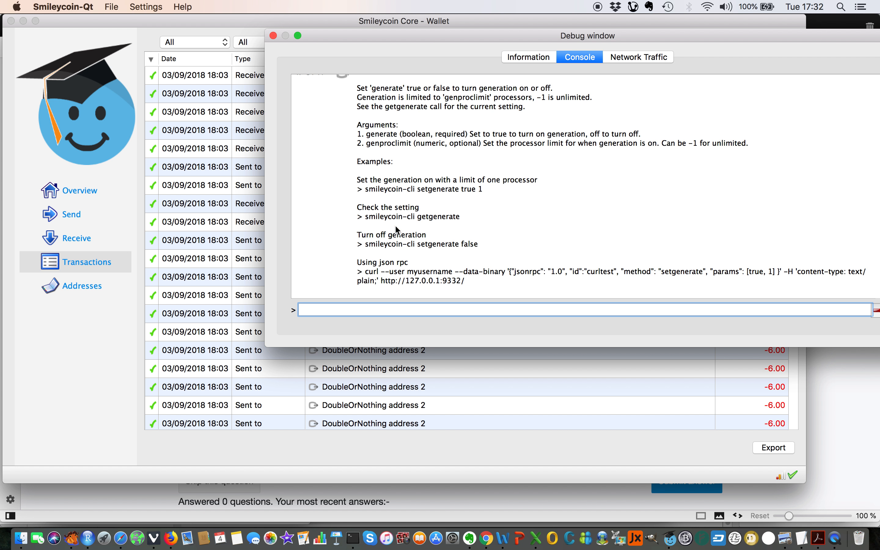
mouse_move(418, 147)
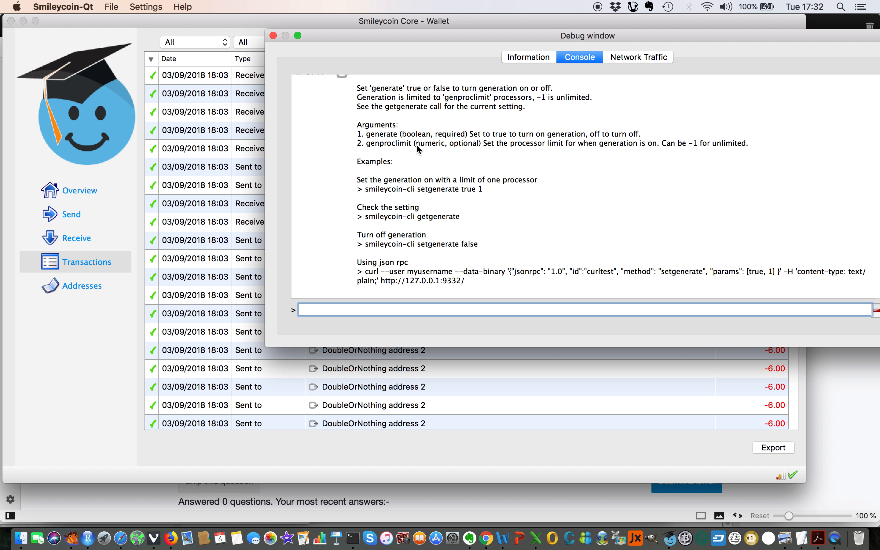
mouse_move(445, 249)
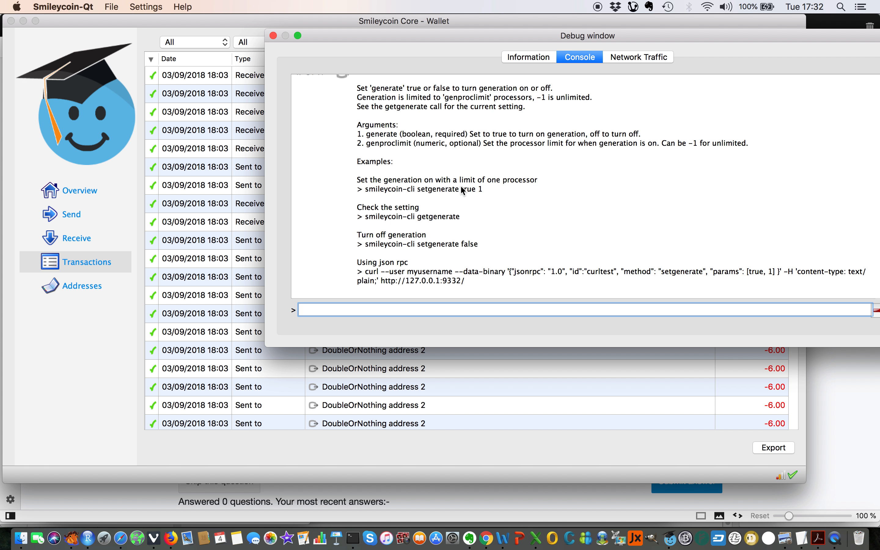
Step: Select the 'setgenerate true 1' example from the console's setgenerate help
double_click(466, 188)
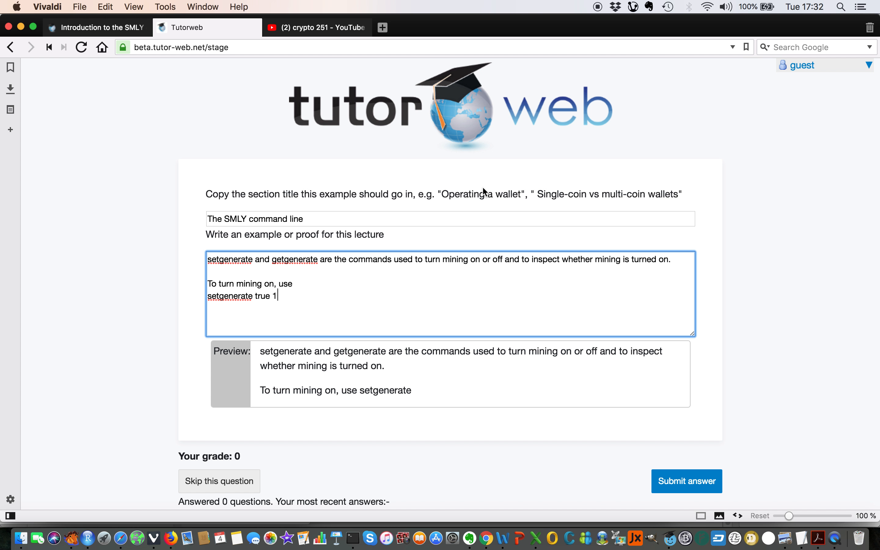
Step: Explain that true indicates mining is to be turned on and the numeral 1 means only one core
type("or a similar command")
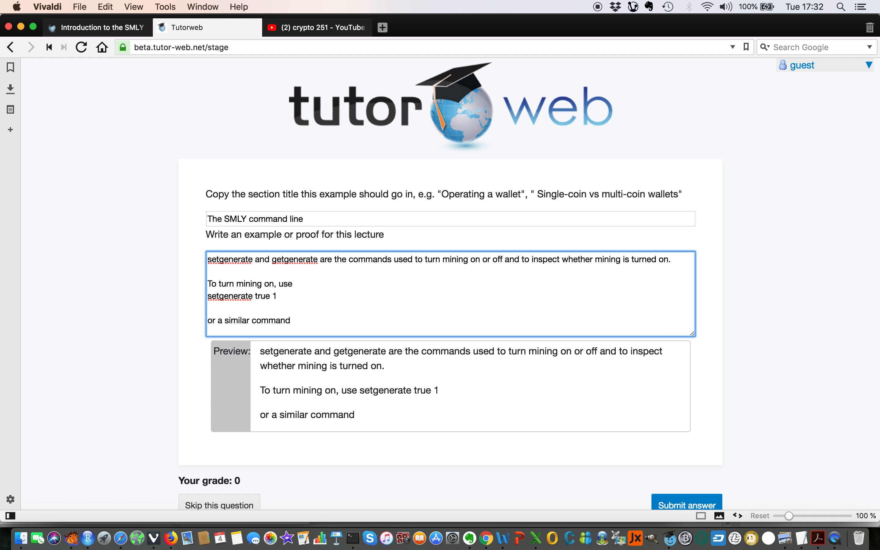
key("Backspace")
type("where tru")
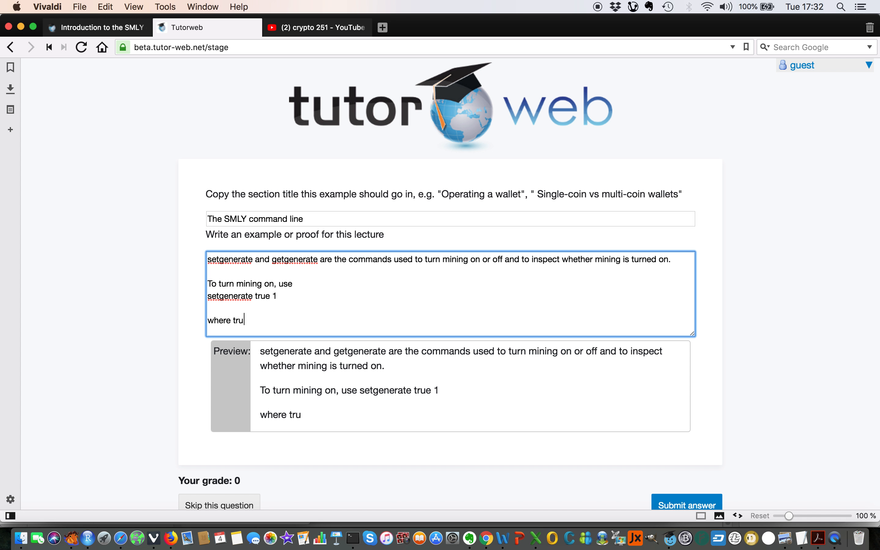
type("indicat")
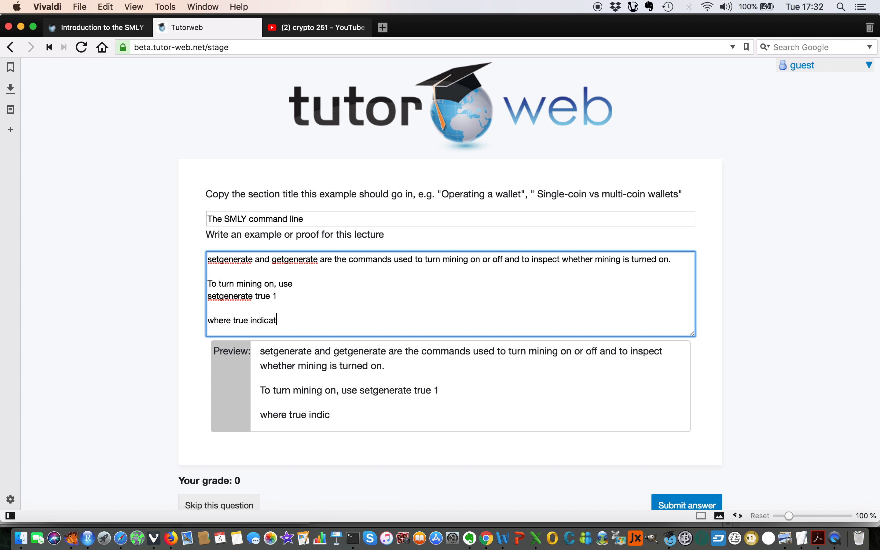
type("es that mining")
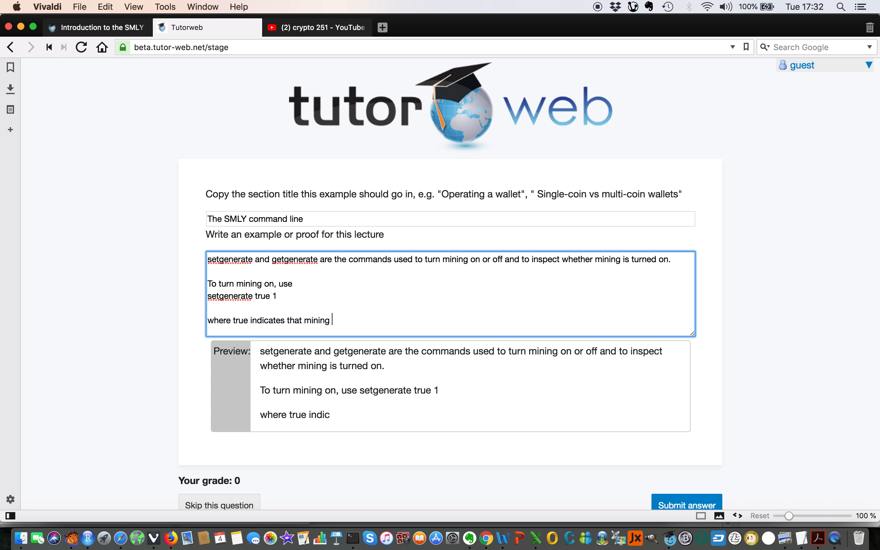
type("is to be")
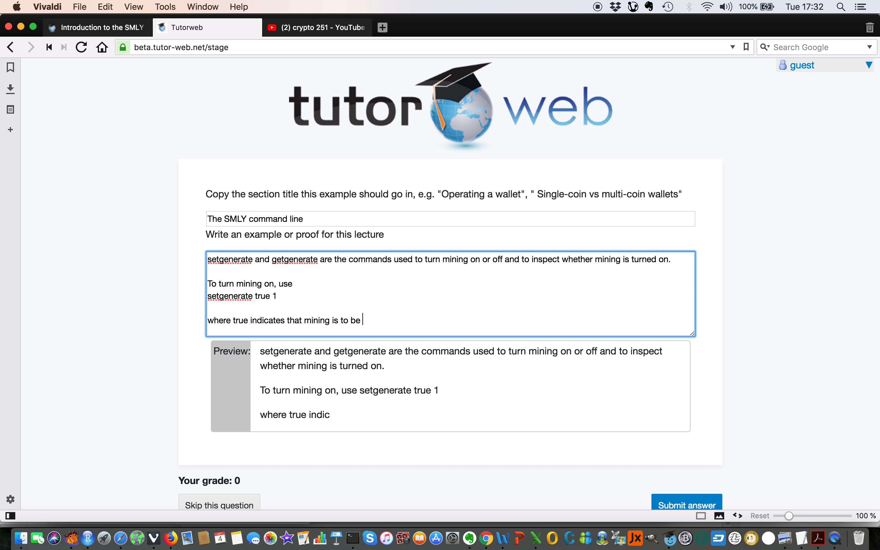
type("turned on and the nu")
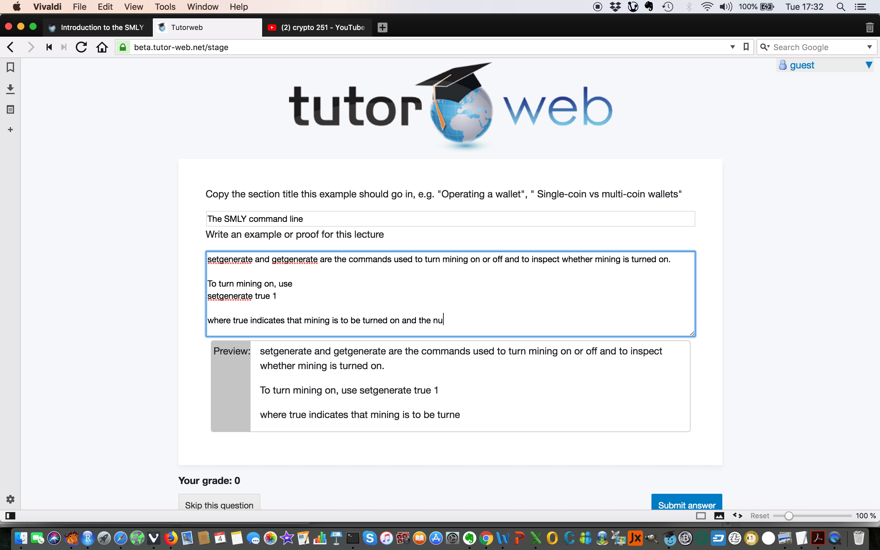
type("meral 1 in")
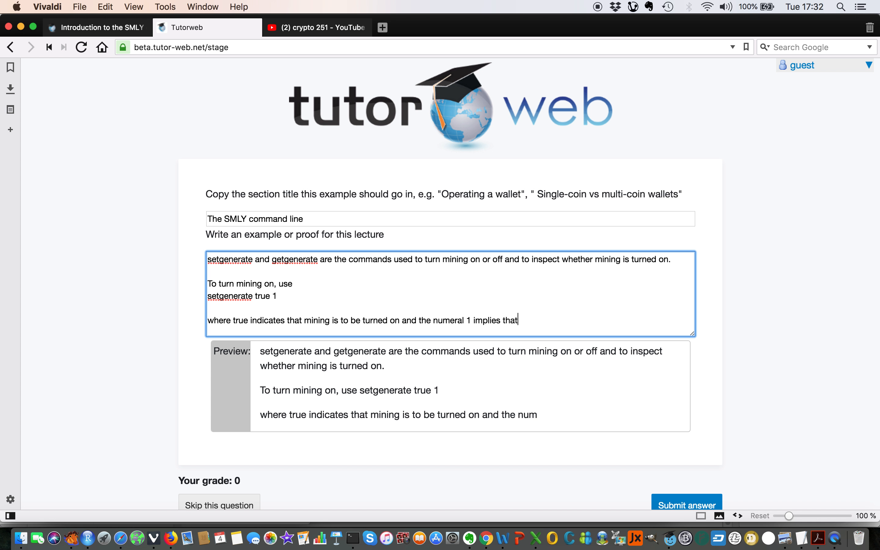
type("only one core is to be used. Do")
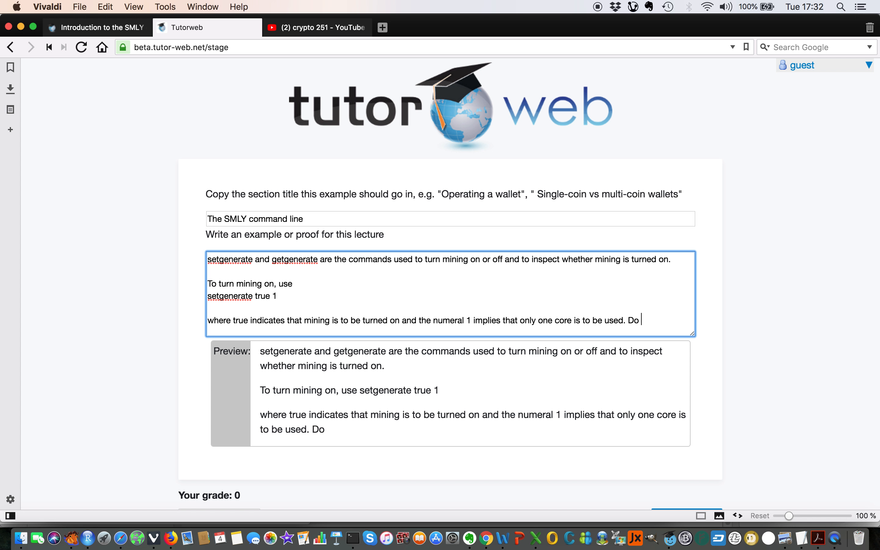
Step: Warn in bold to **not** use all cores on a laptop computer as it may overheat
type("**not**")
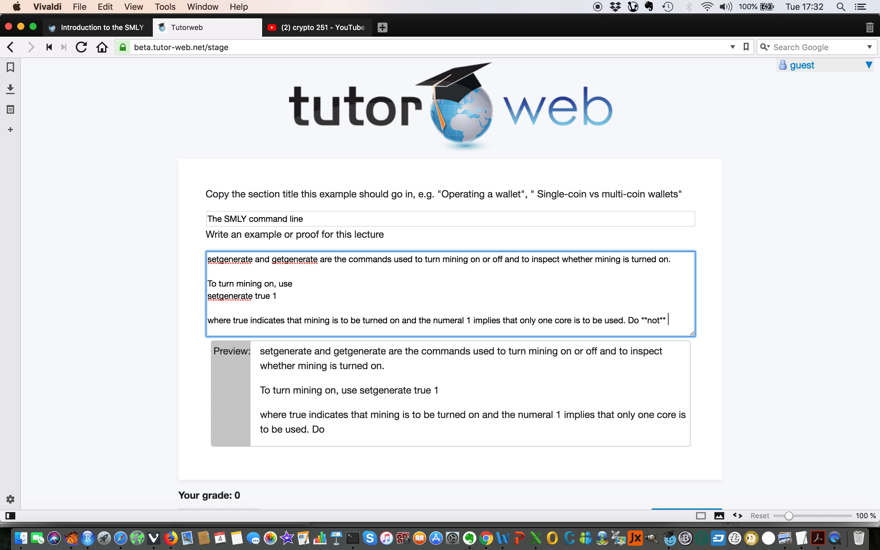
type("use all core")
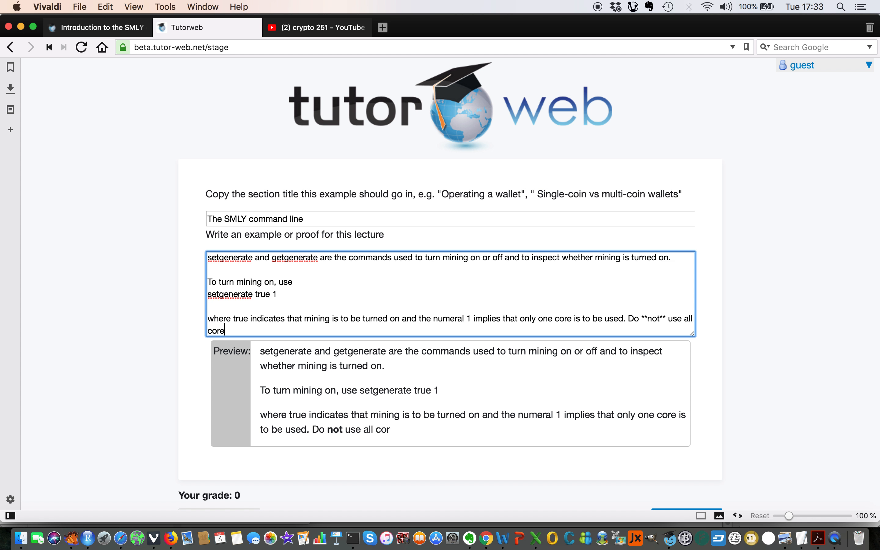
type("s on a table")
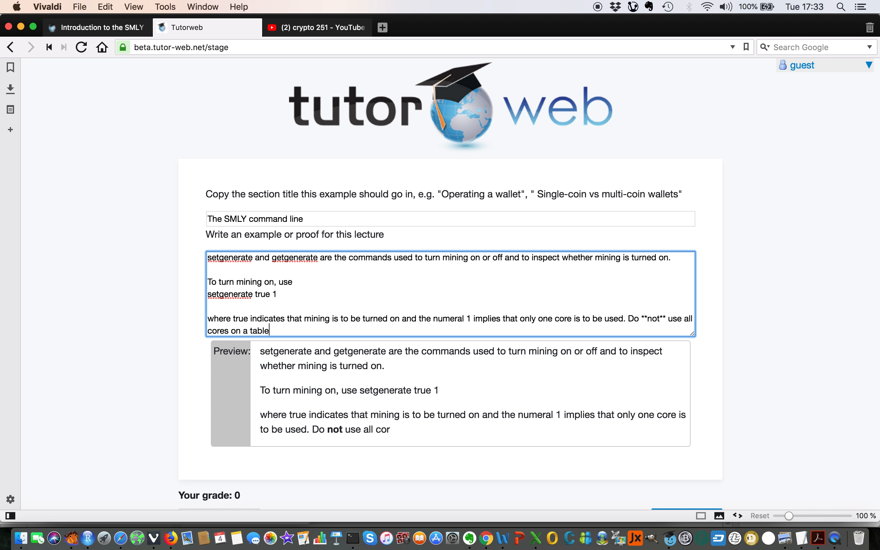
key("backspace")
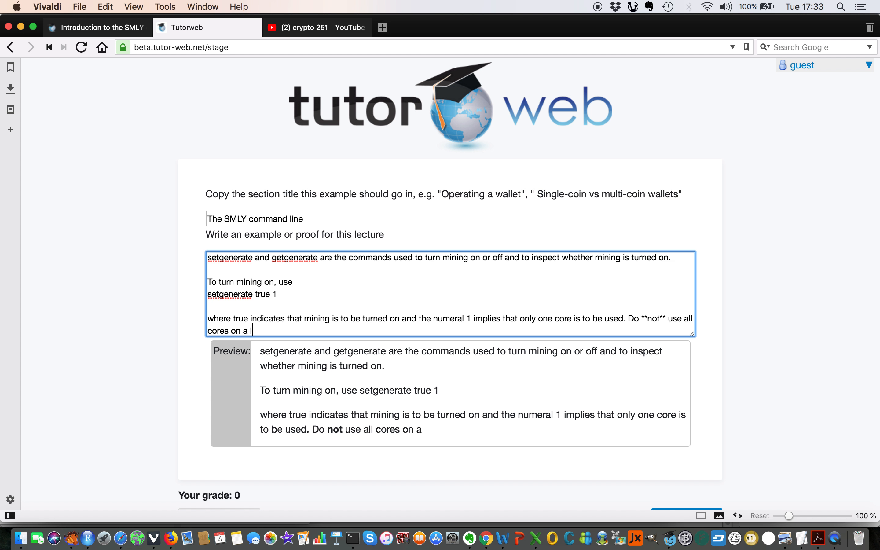
type("aptop computer as that")
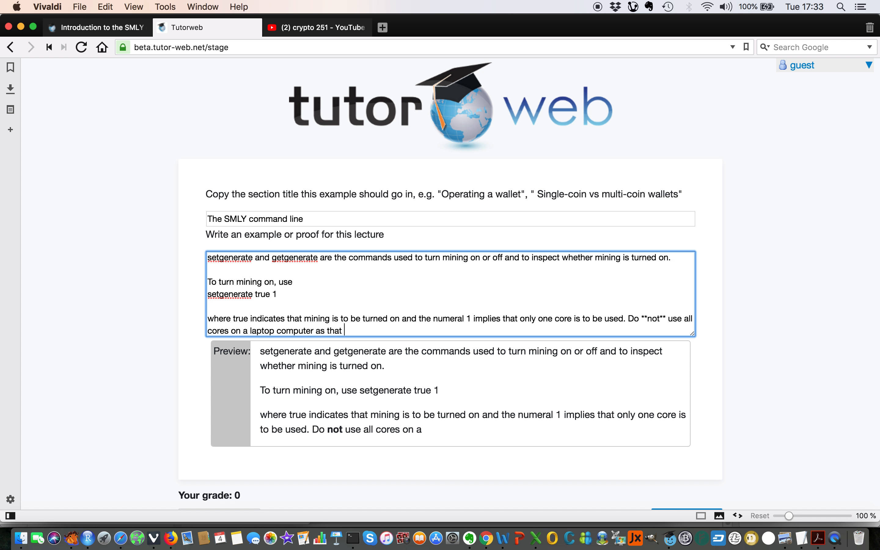
type("may overheat the machine.")
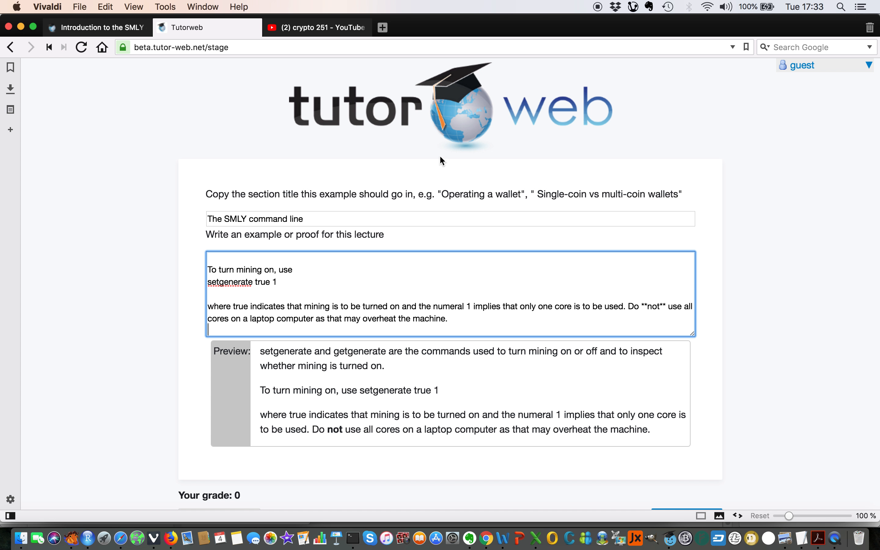
mouse_move(497, 303)
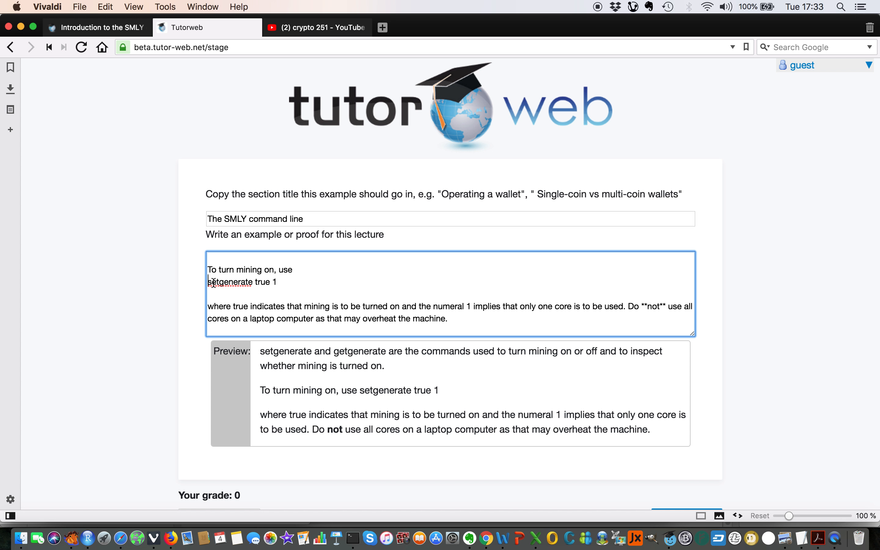
Step: Wrap setgenerate true 1, setgenerate and getgenerate in double backticks so they render as code
type("`")
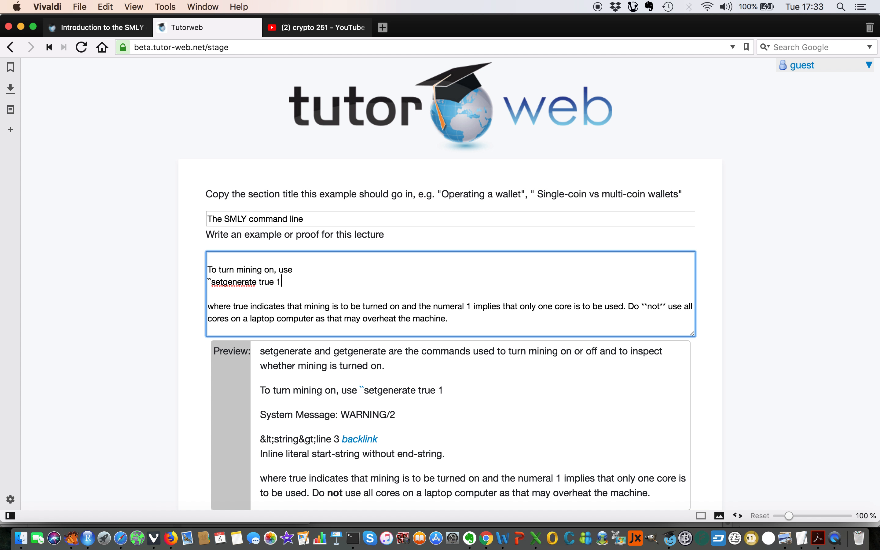
type("``")
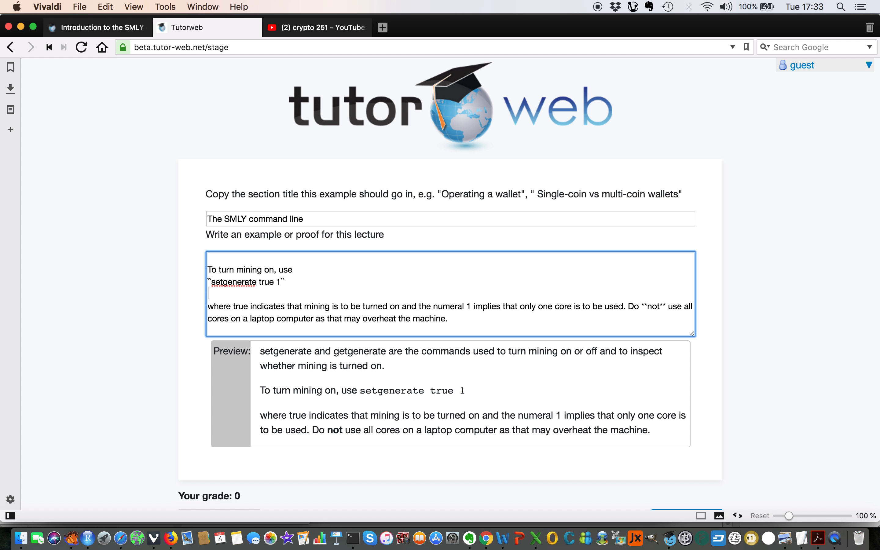
double_click(391, 391)
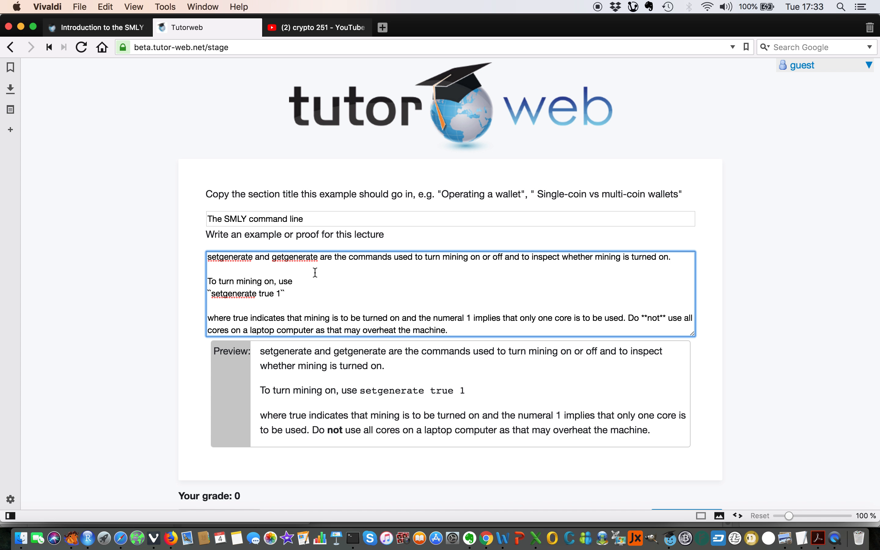
type("`")
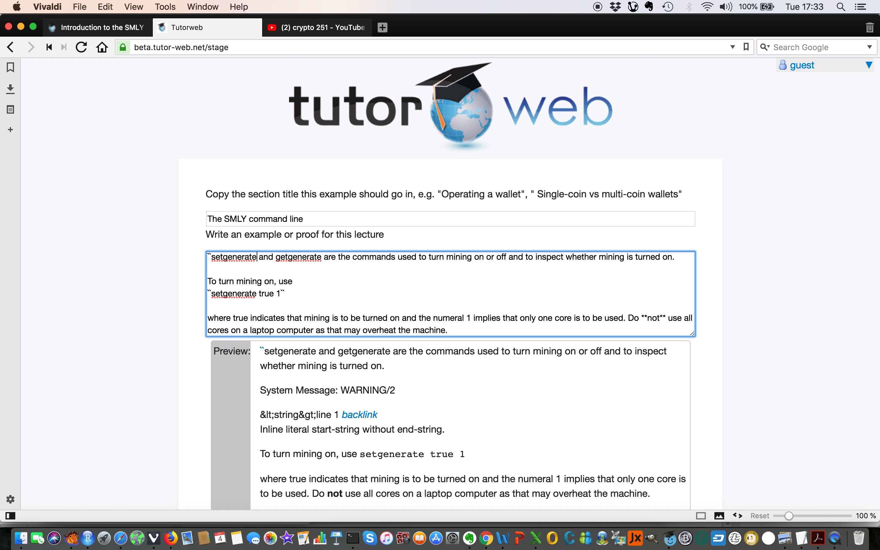
type("``")
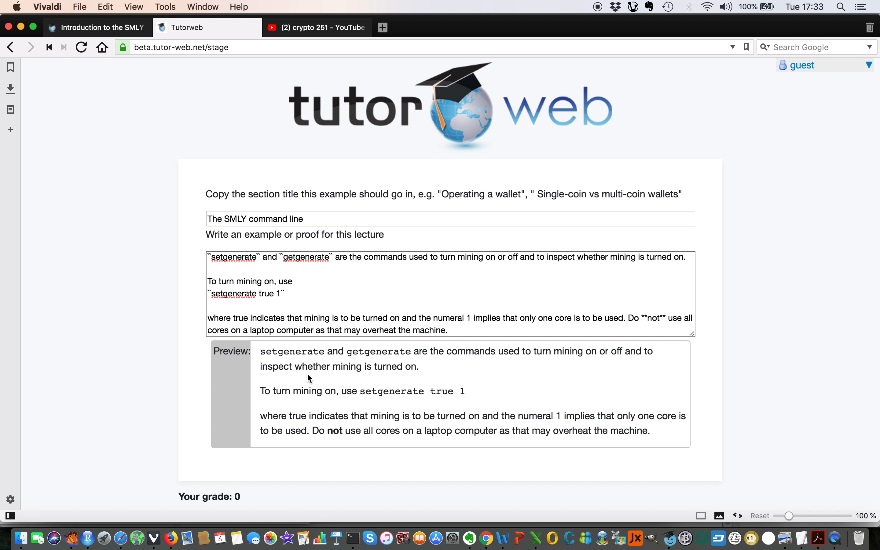
Step: Submit the mining example so Tutorweb counts one answered question and offers writing options
scroll("down", 3)
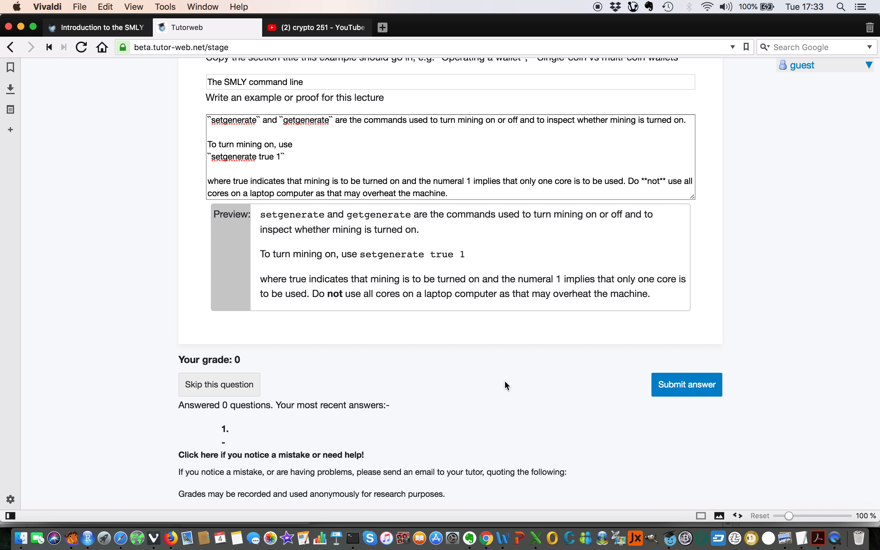
mouse_move(686, 384)
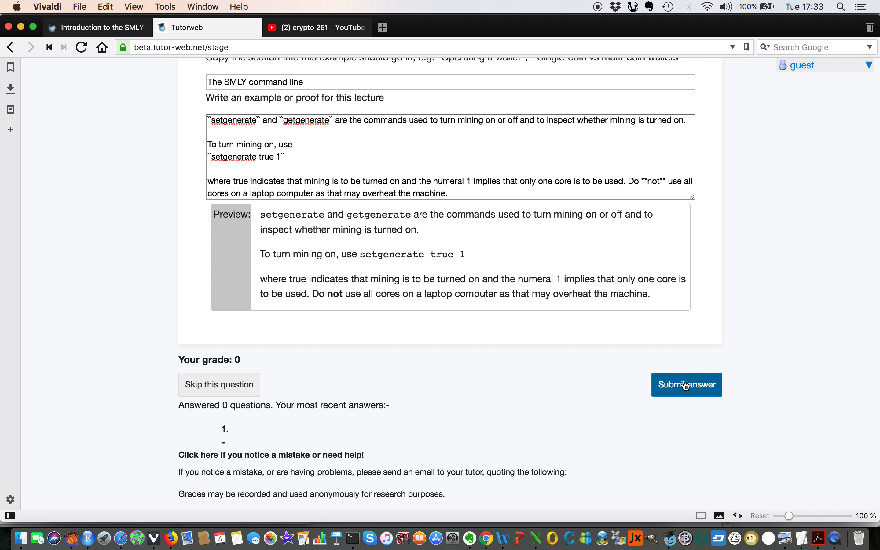
mouse_move(638, 366)
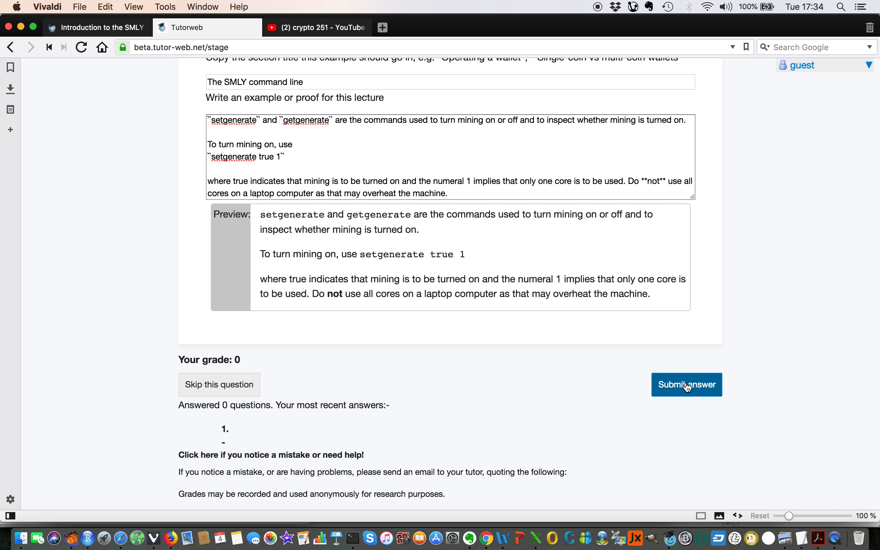
mouse_move(559, 149)
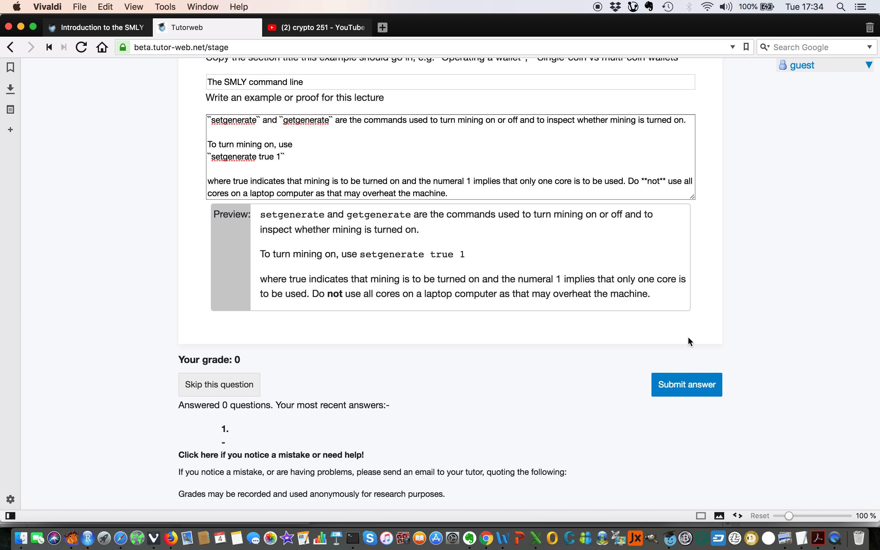
mouse_move(696, 389)
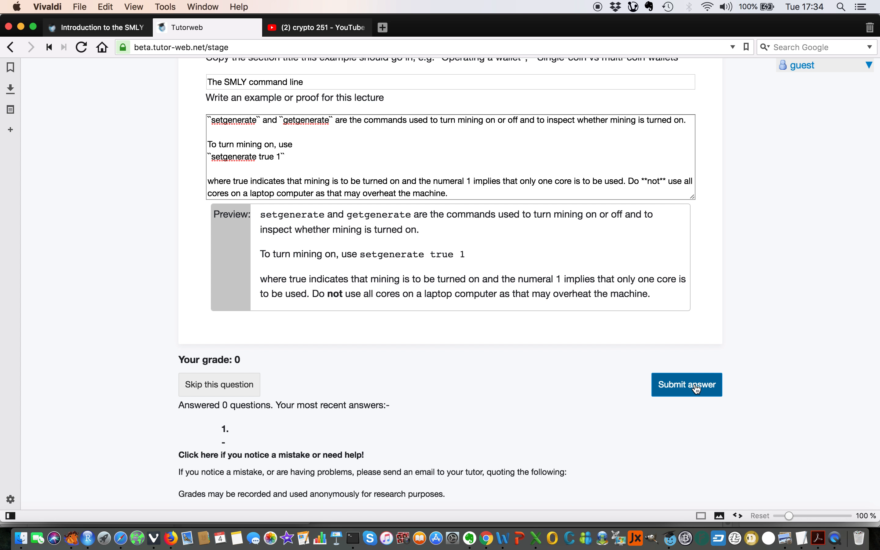
left_click(685, 384)
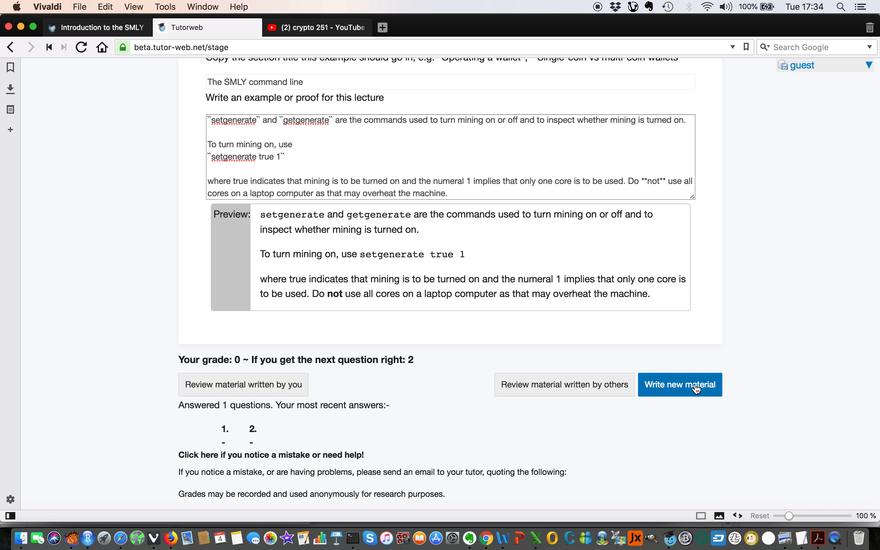